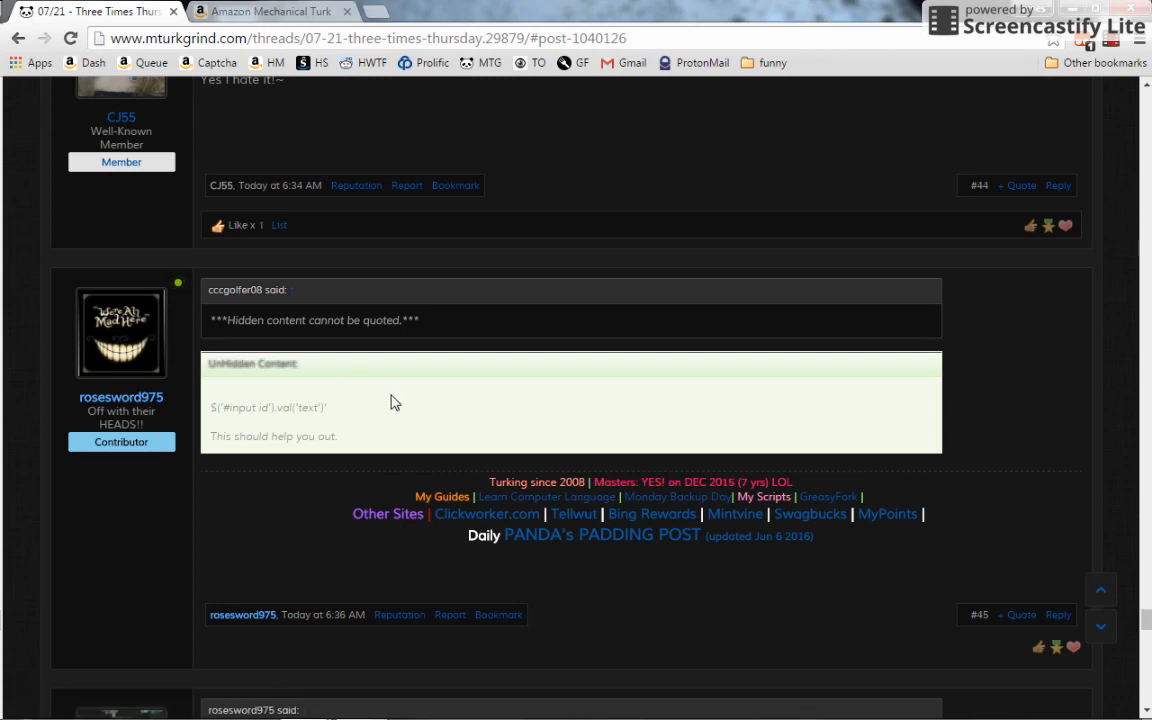
mouse_move(316, 424)
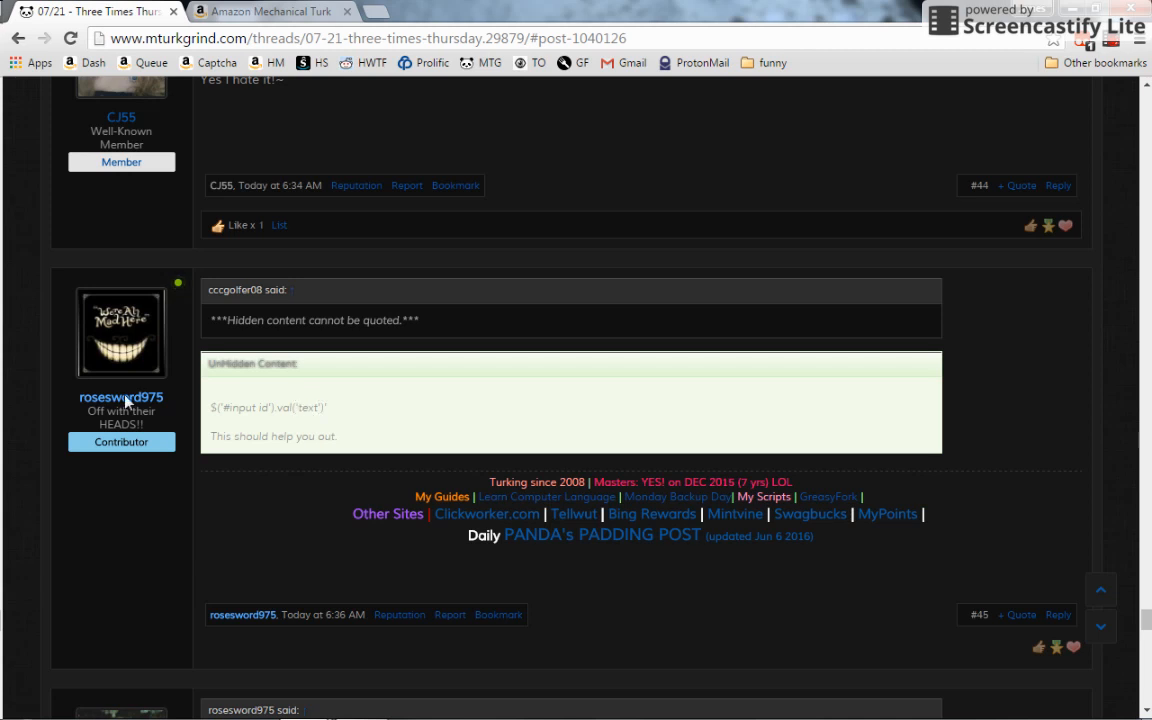
mouse_move(212, 410)
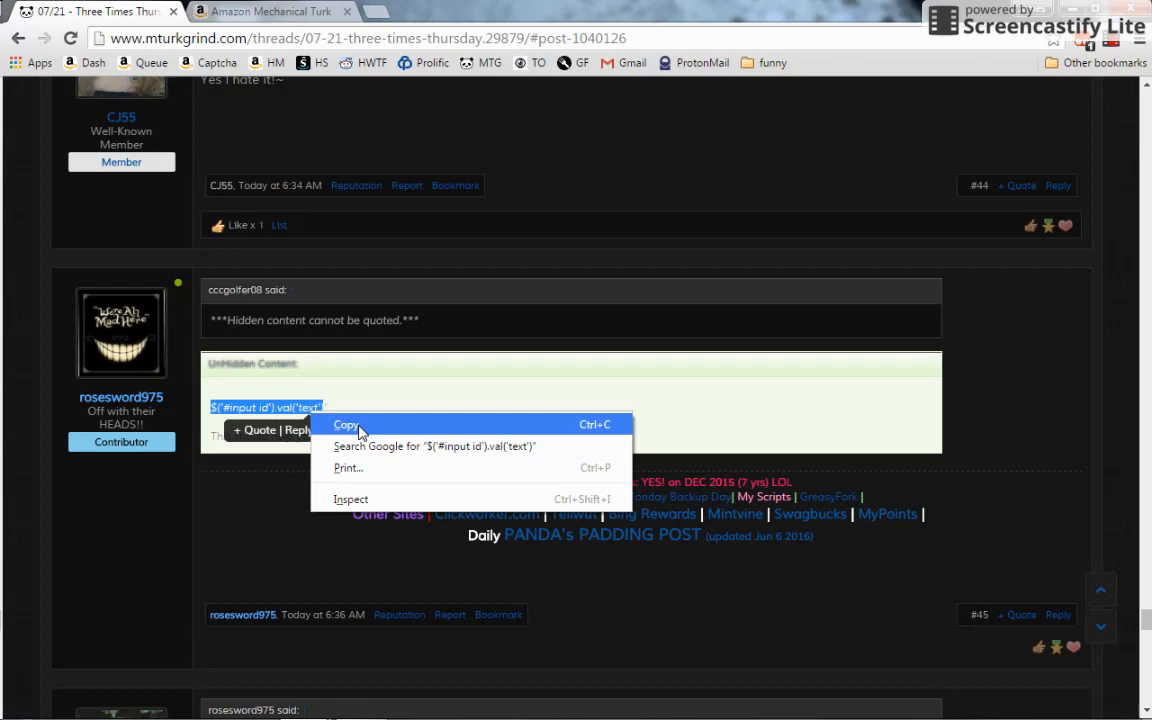
- Copy the jQuery snippet from the post and reach the Tampermonkey dashboard of installed userscripts
click(346, 424)
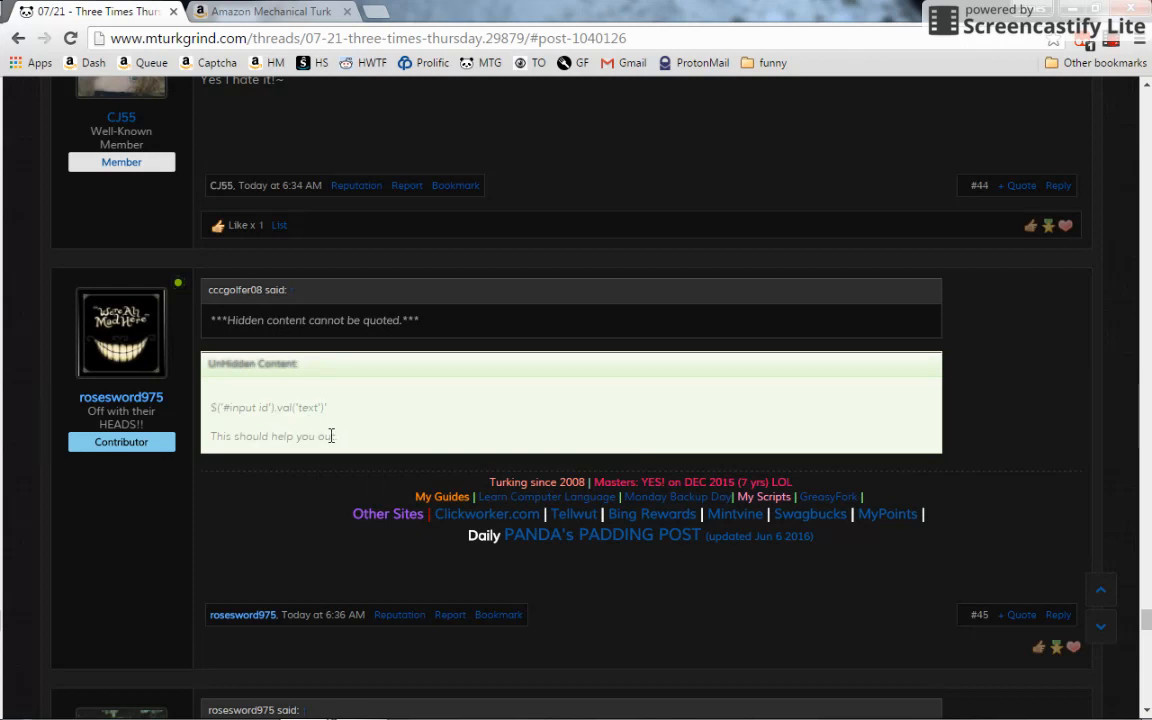
click(270, 12)
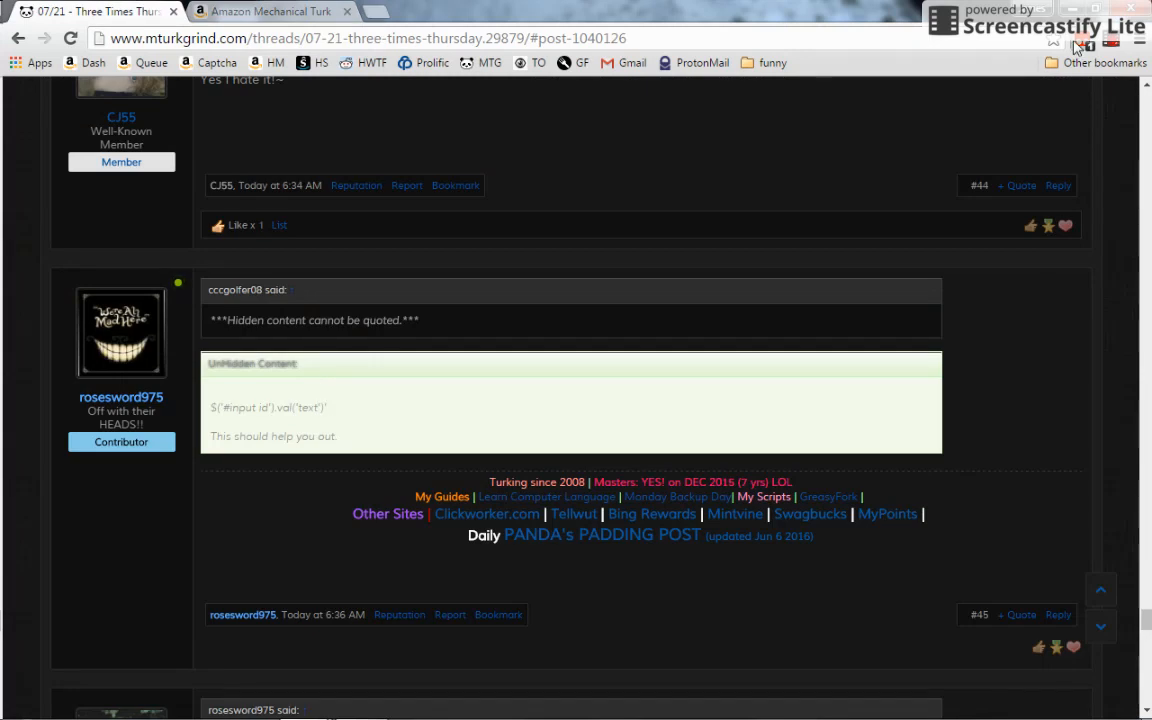
click(1084, 48)
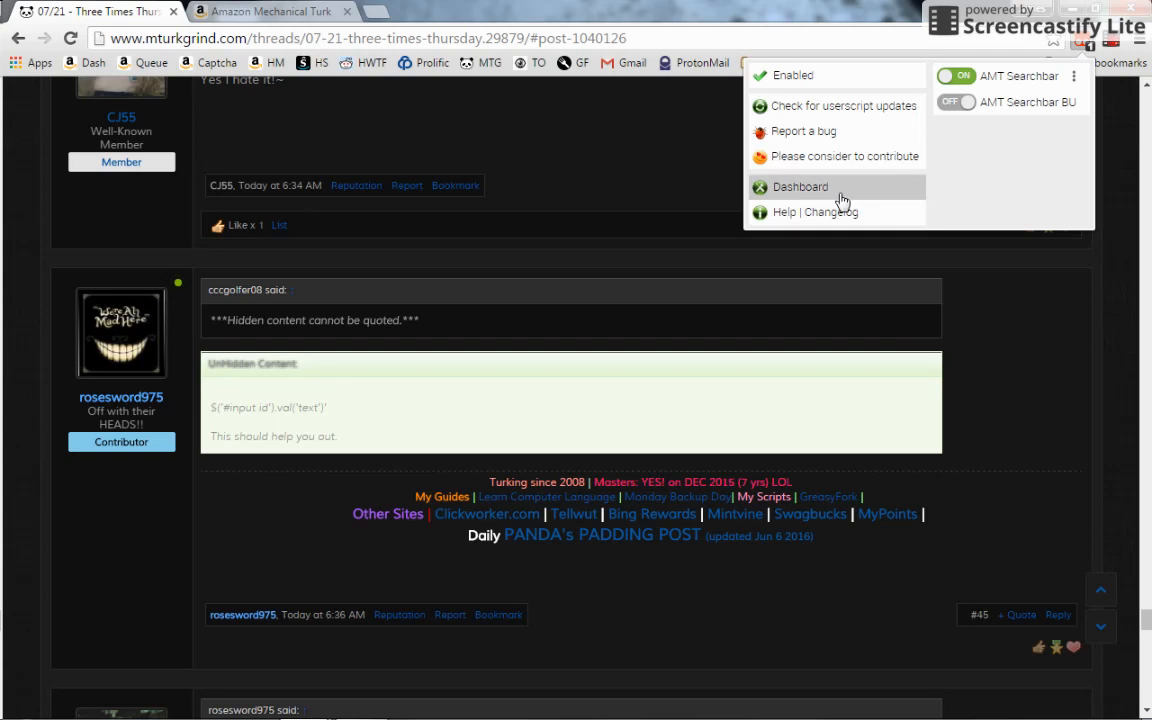
mouse_move(808, 192)
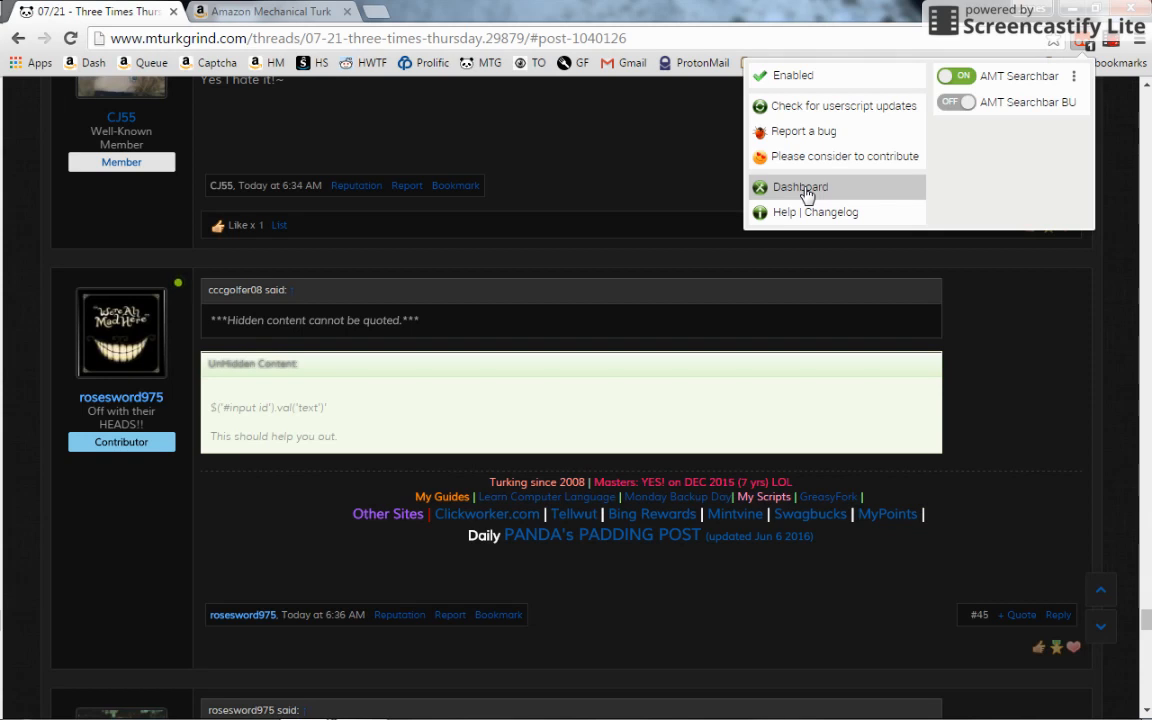
click(800, 188)
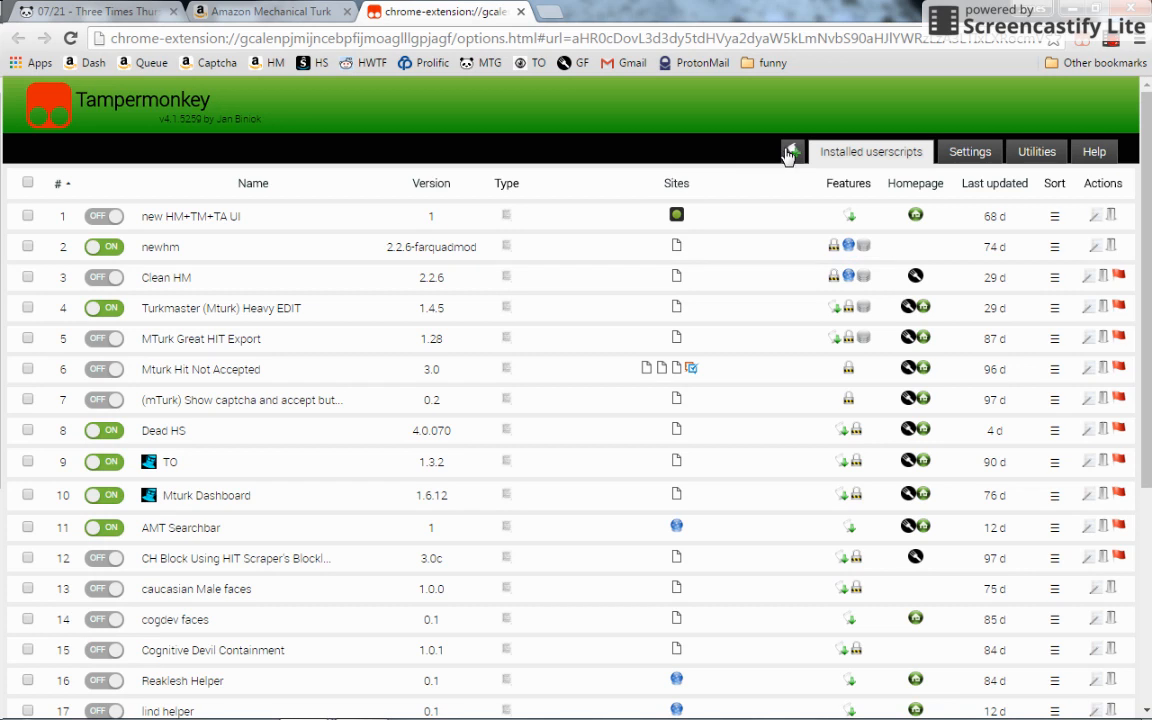
click(792, 152)
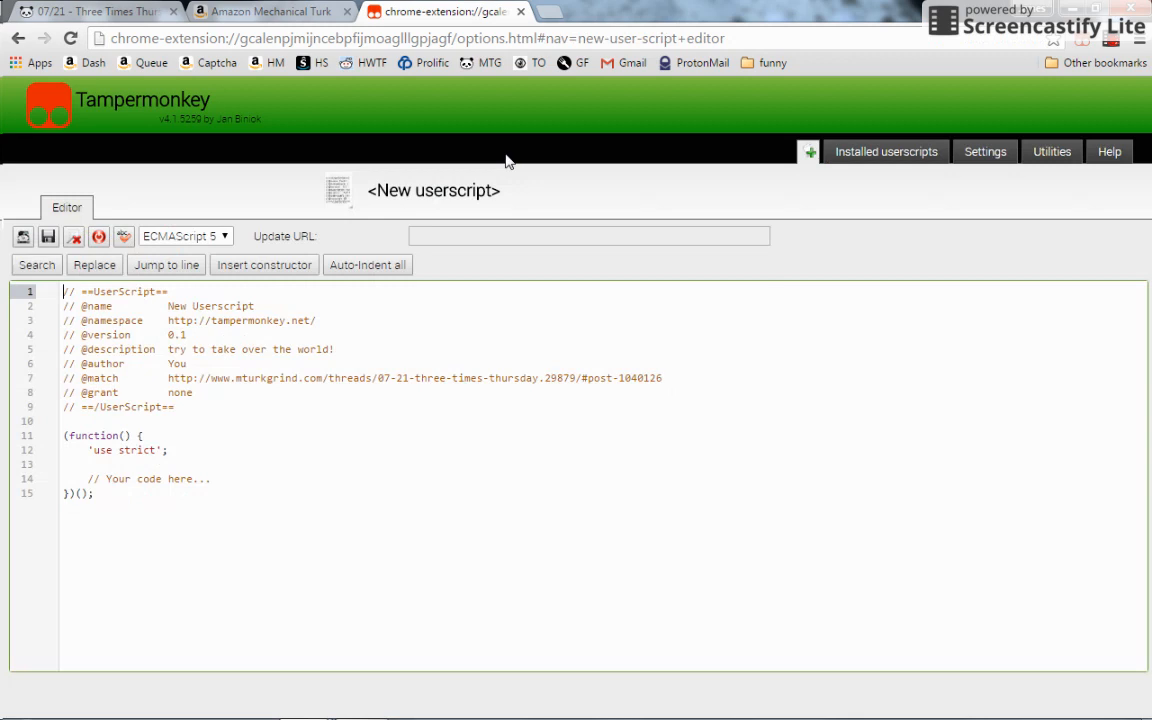
drag(60, 436, 94, 492)
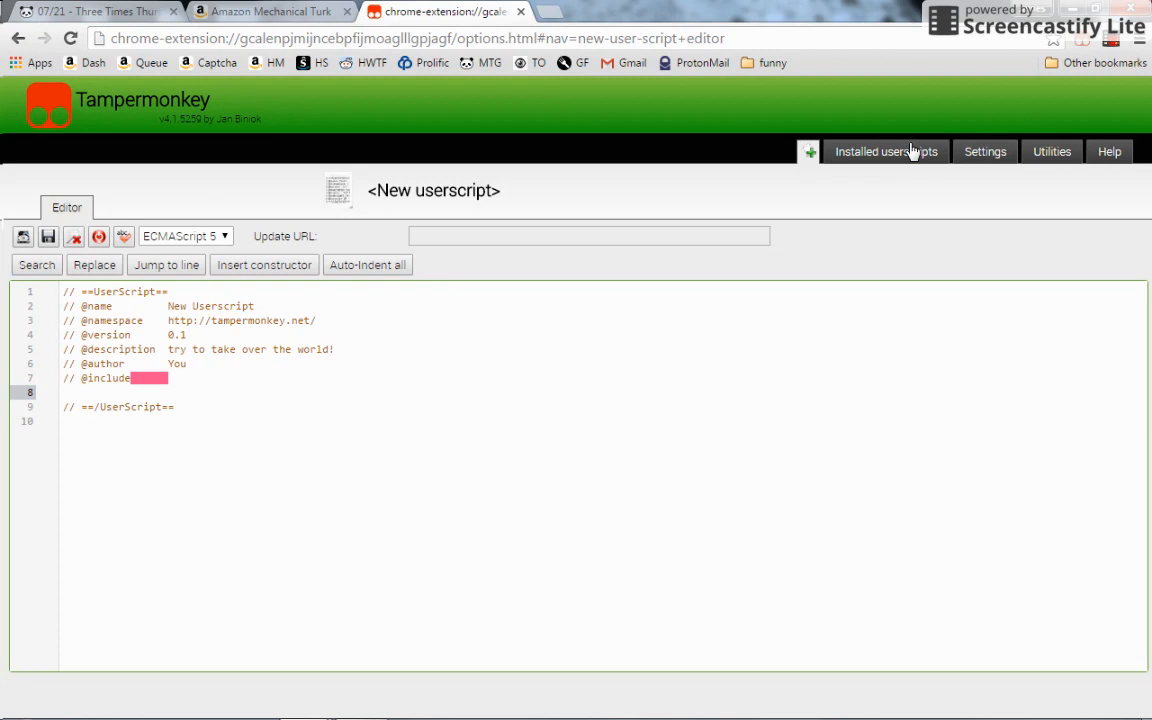
click(872, 152)
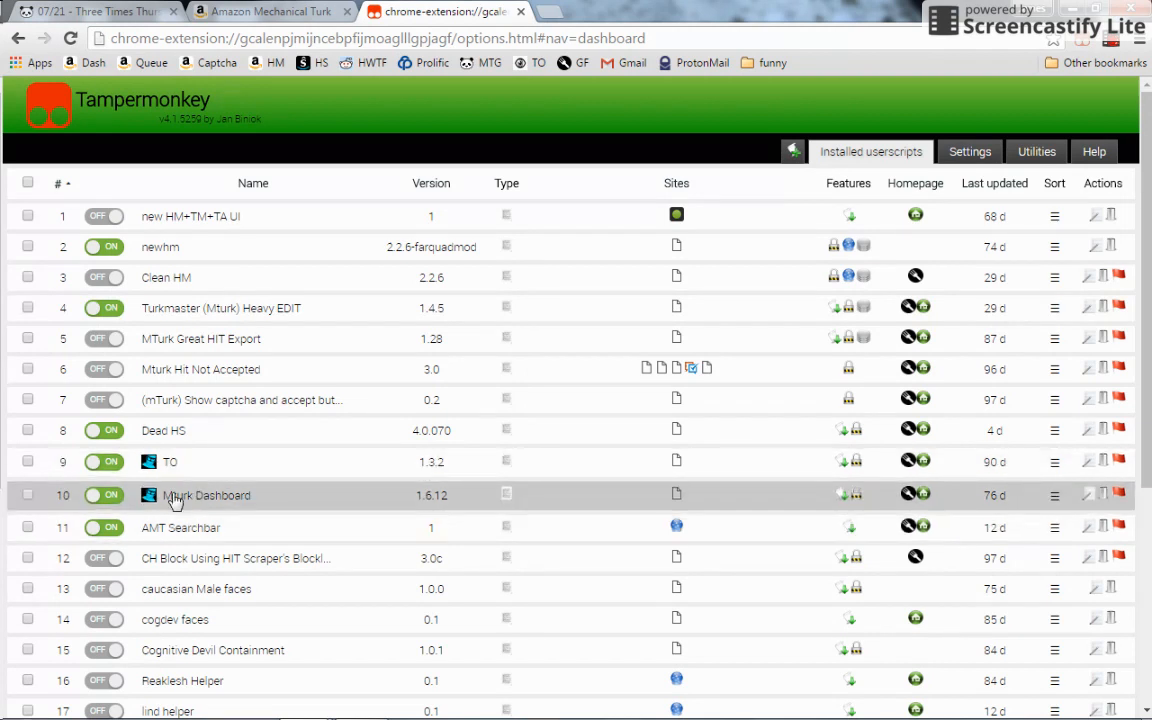
click(1094, 496)
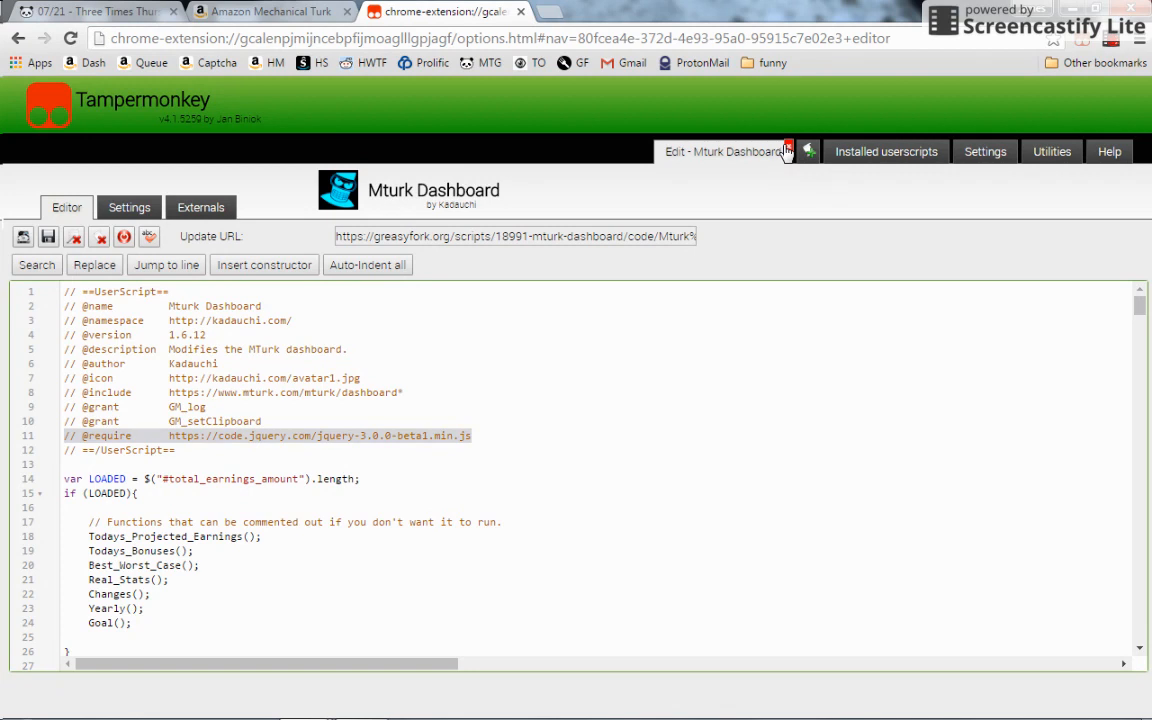
click(808, 152)
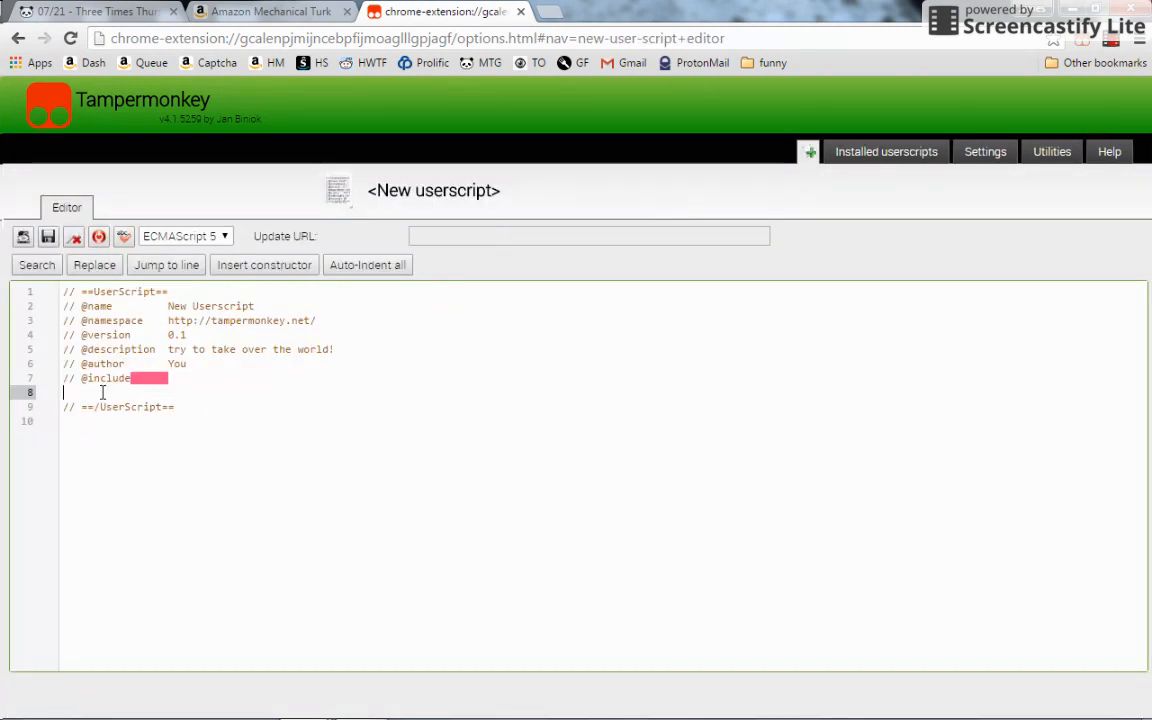
text(// @require     https://code.jquery.com/jquery-3.0.0-beta1.min.js)
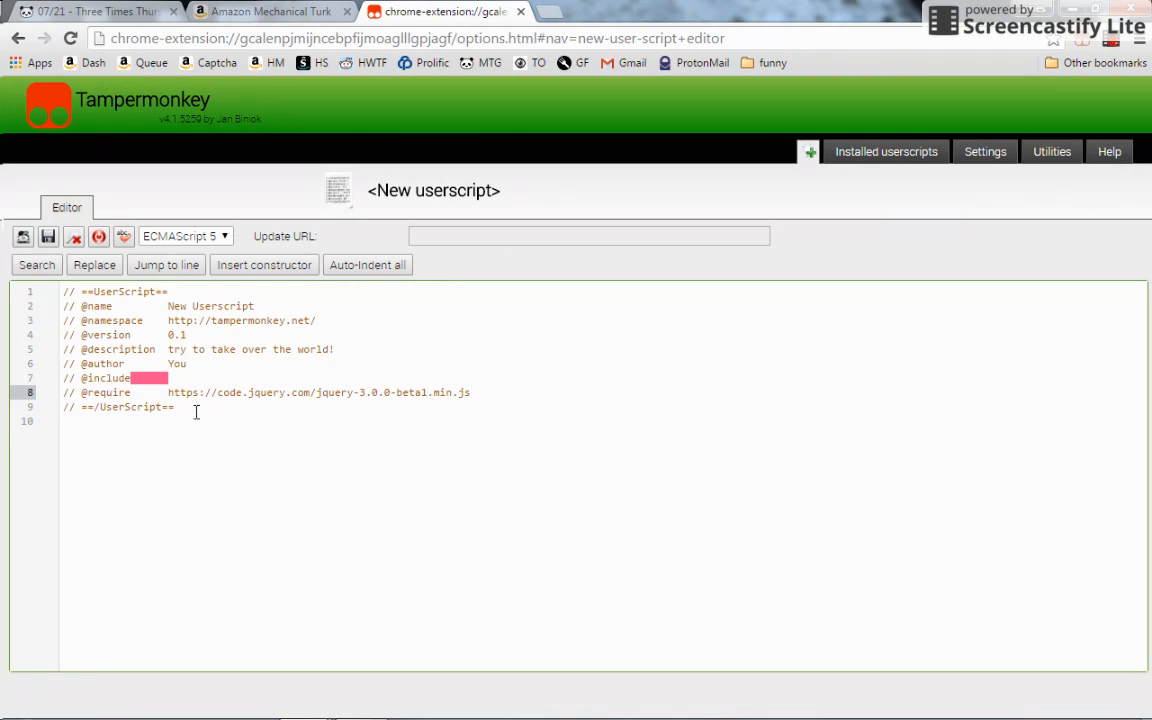
click(332, 424)
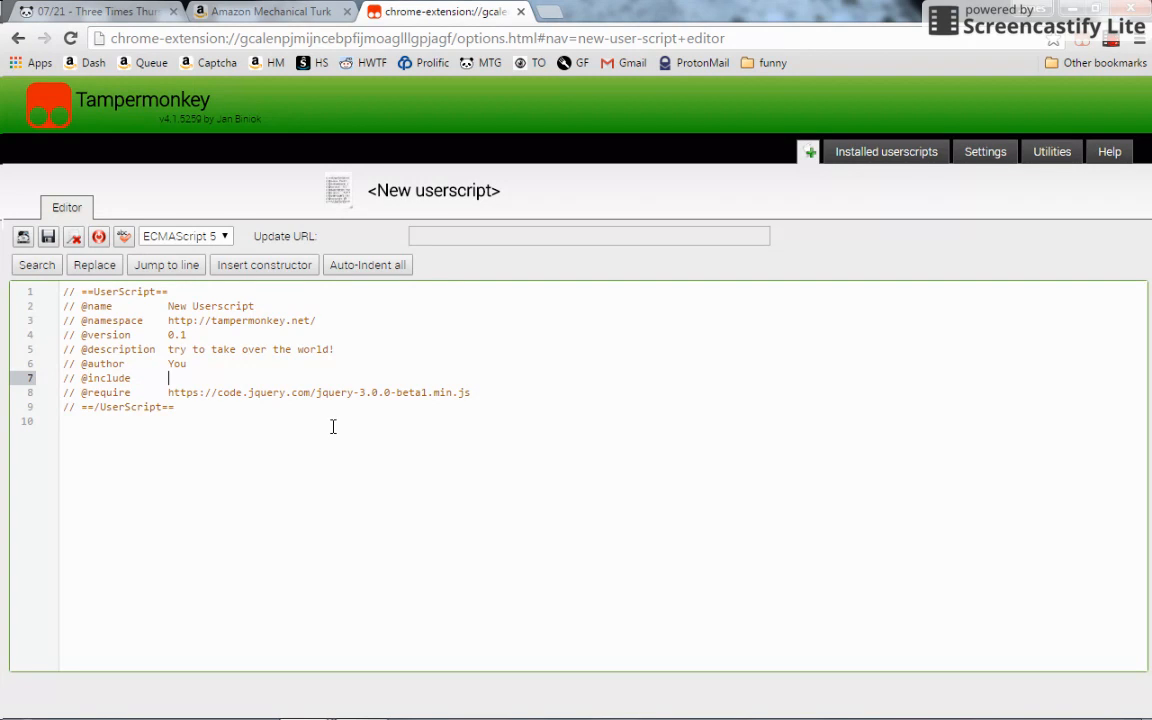
mouse_move(300, 330)
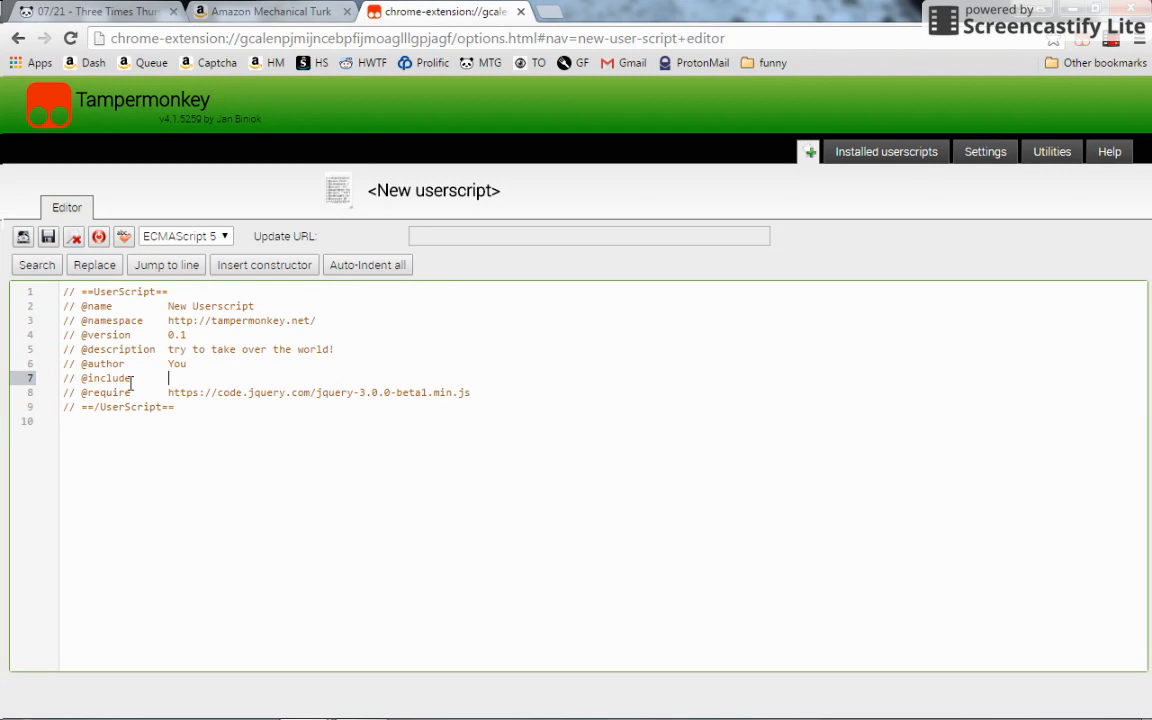
click(270, 12)
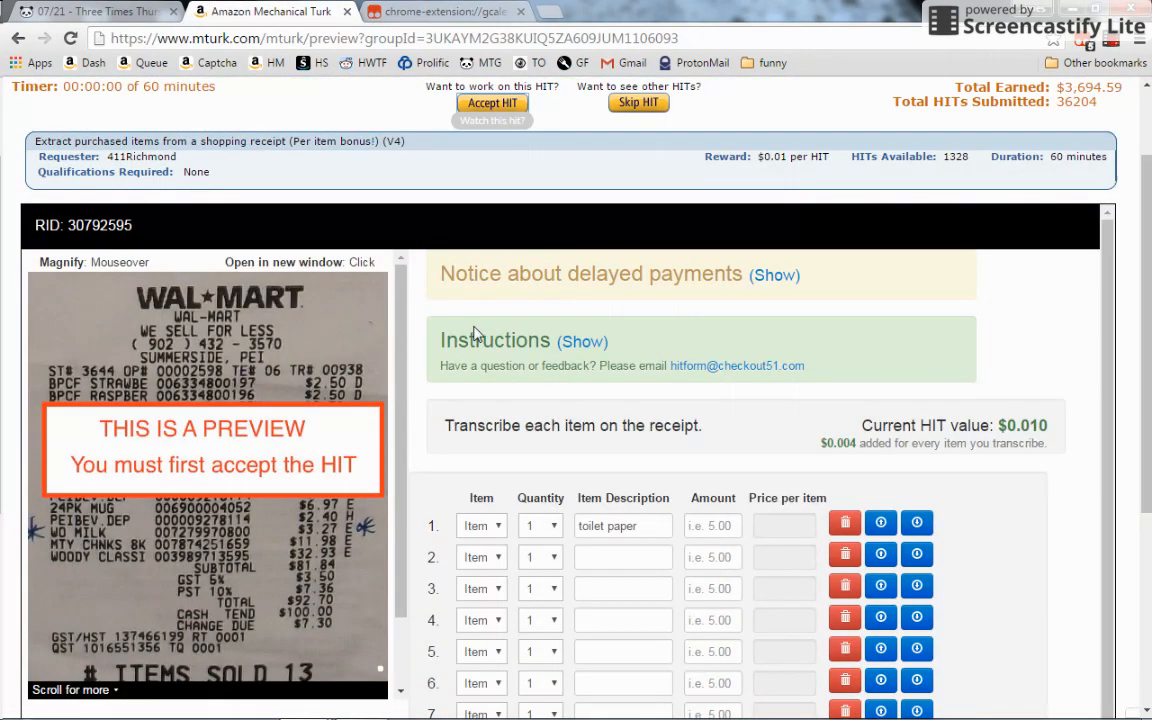
- View the receipt frame's source, strip 'view-source:' to load the checkout51 page alone, and copy its URL
scroll(down, 3)
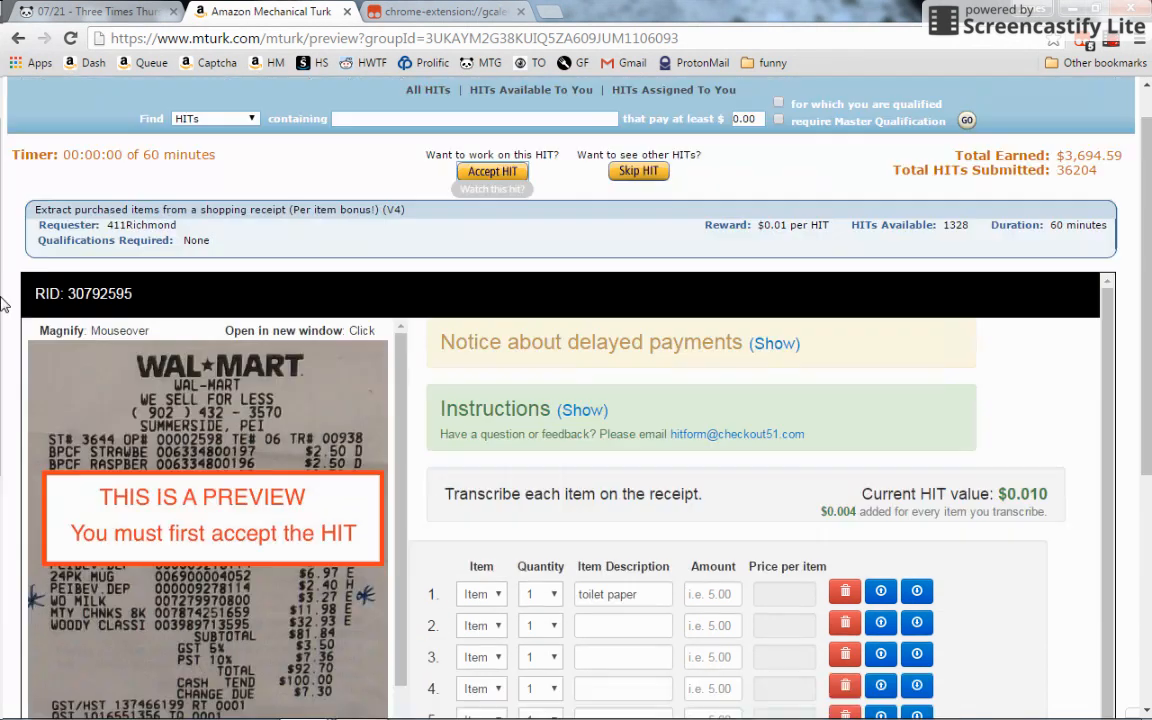
scroll(down, 3)
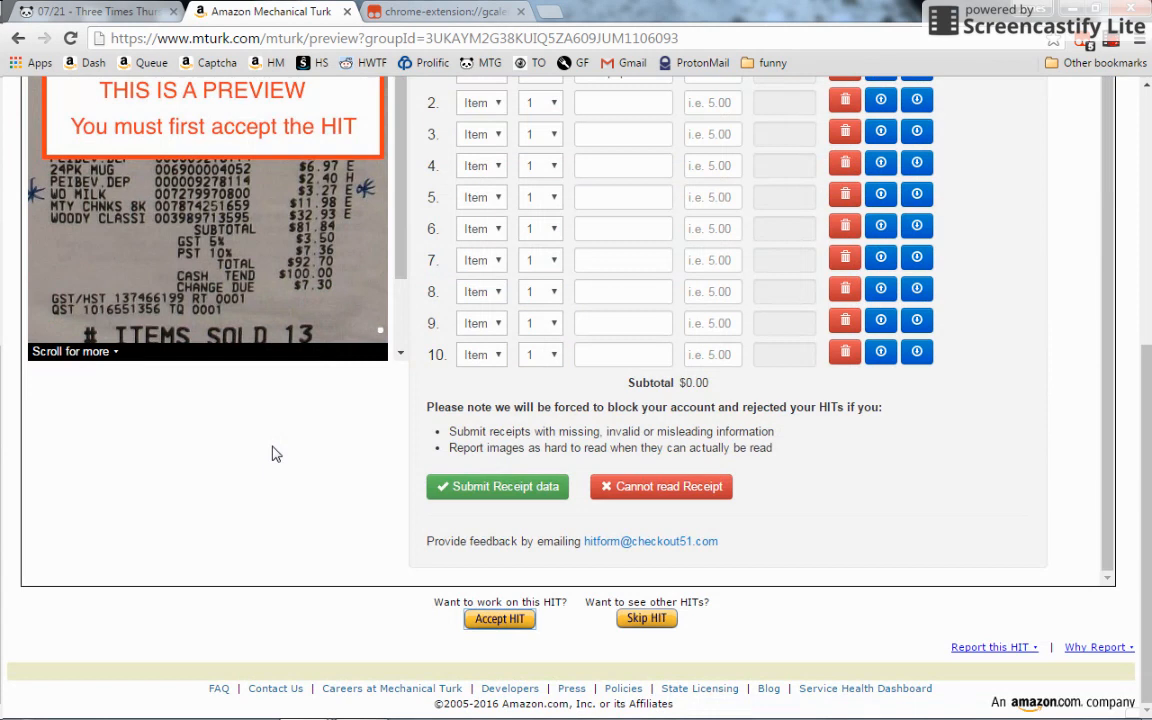
click(444, 12)
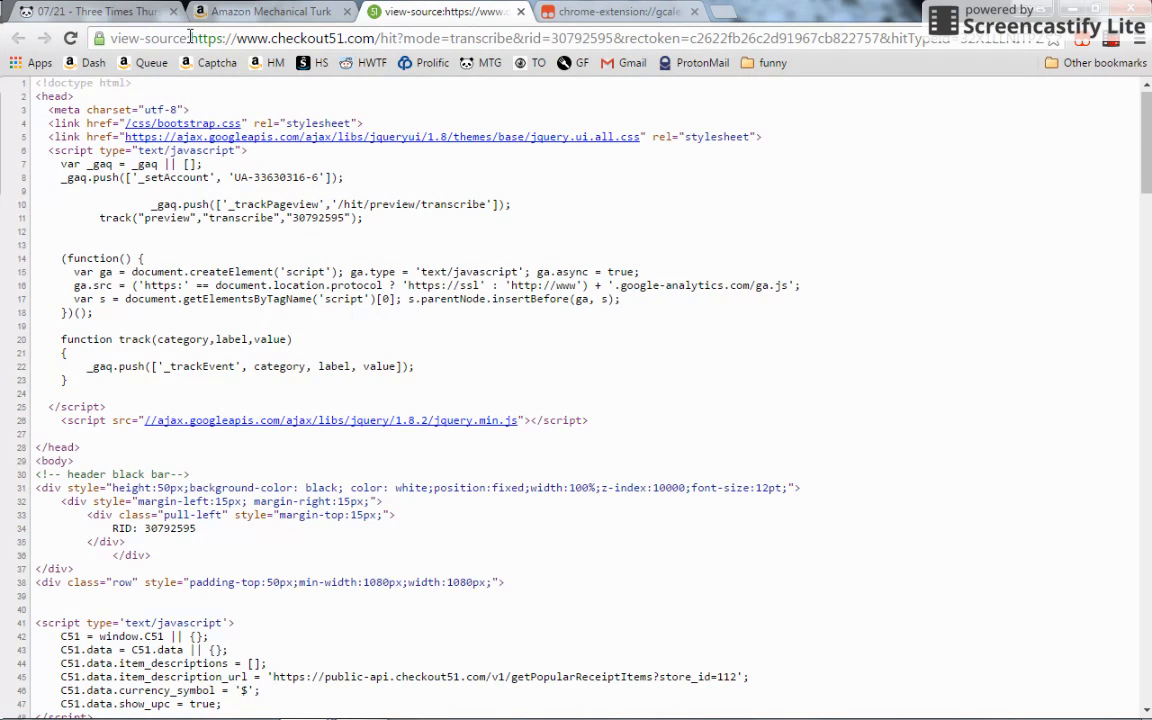
double_click(148, 38)
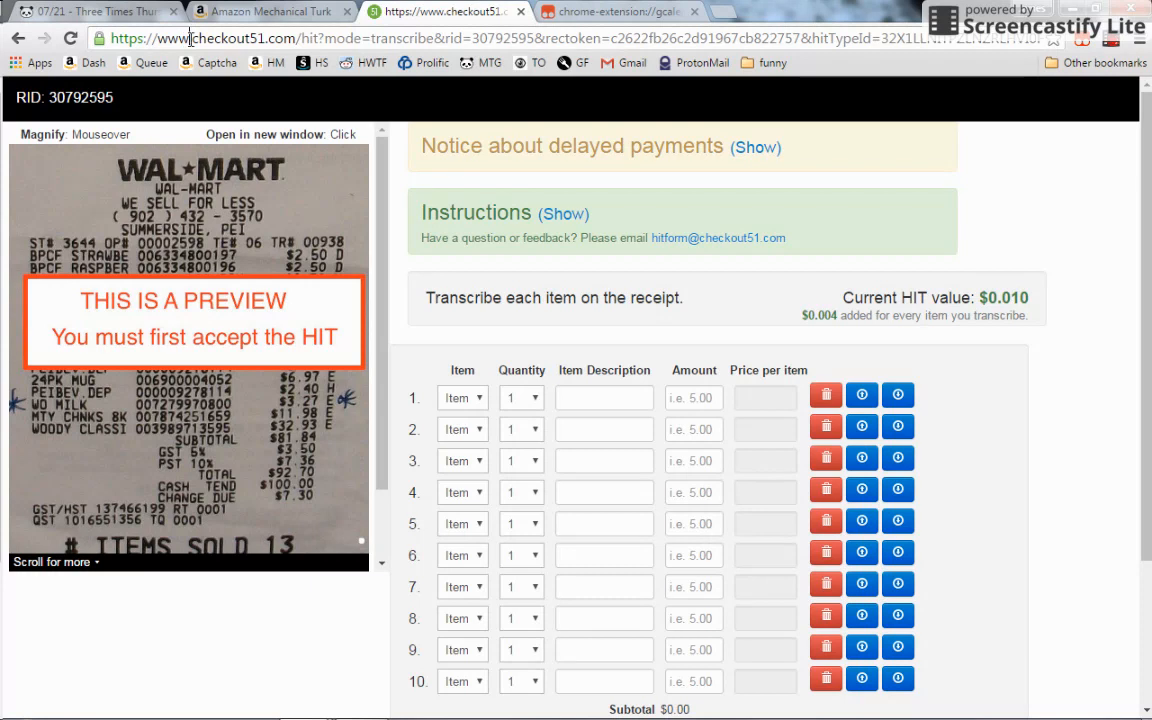
double_click(228, 38)
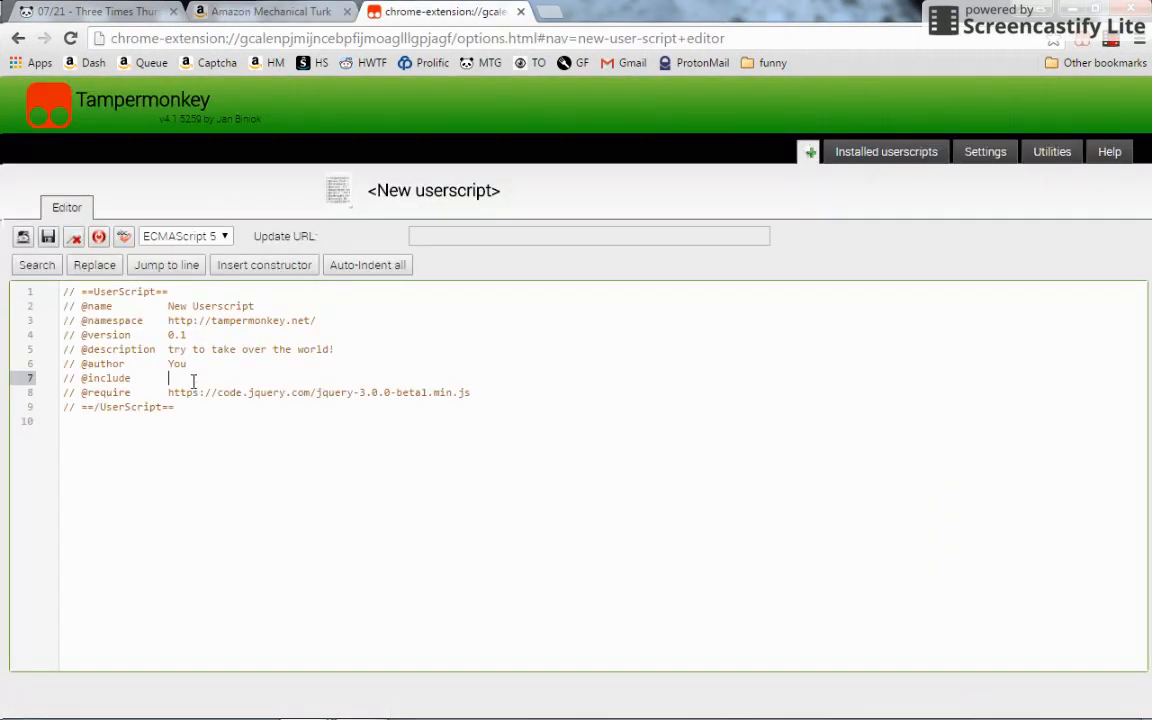
text(*)
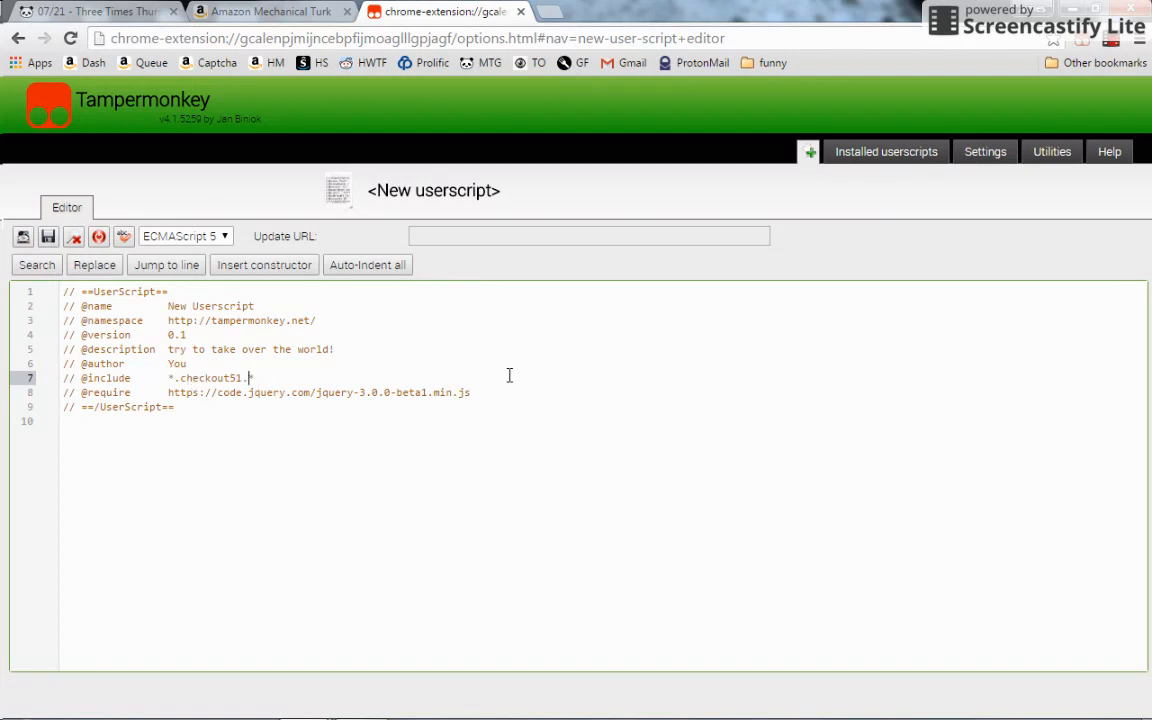
text(*)
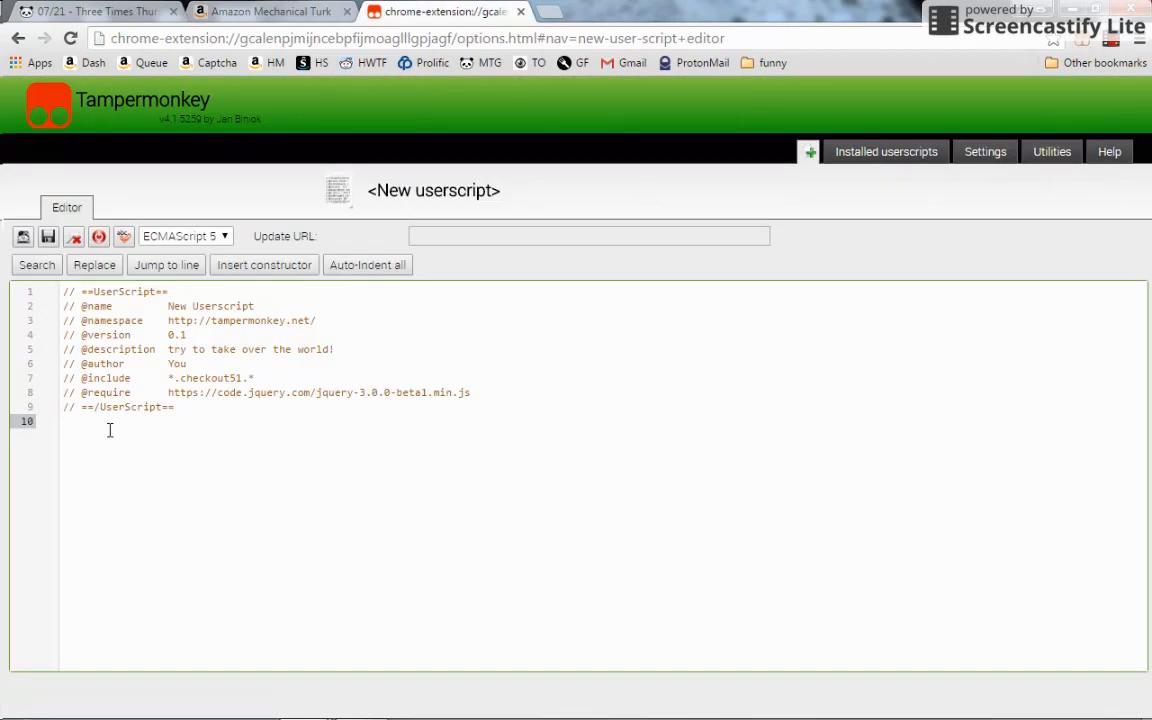
text($('#input id').val('text');)
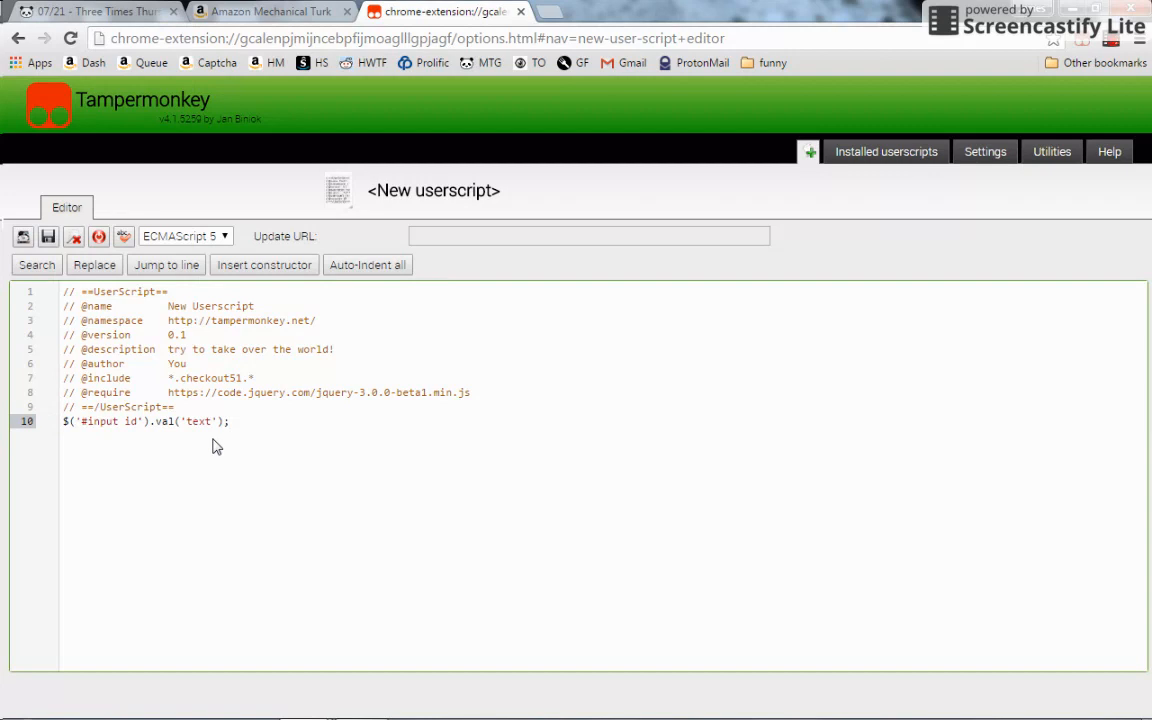
mouse_move(230, 440)
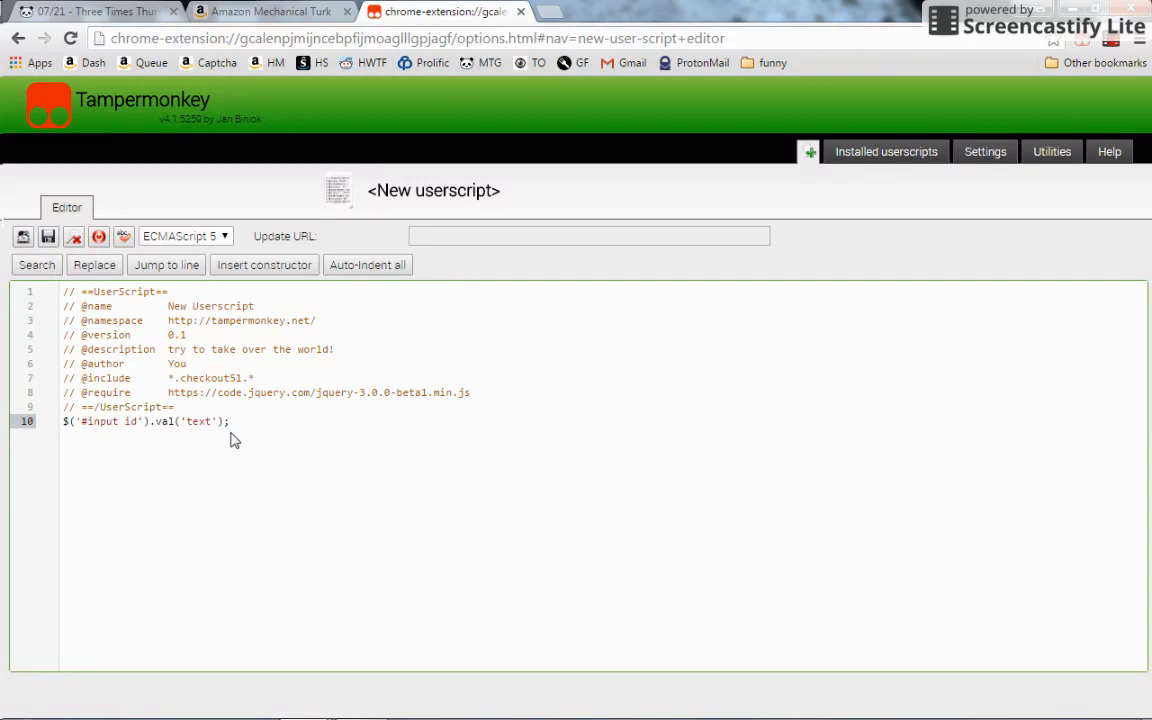
mouse_move(176, 442)
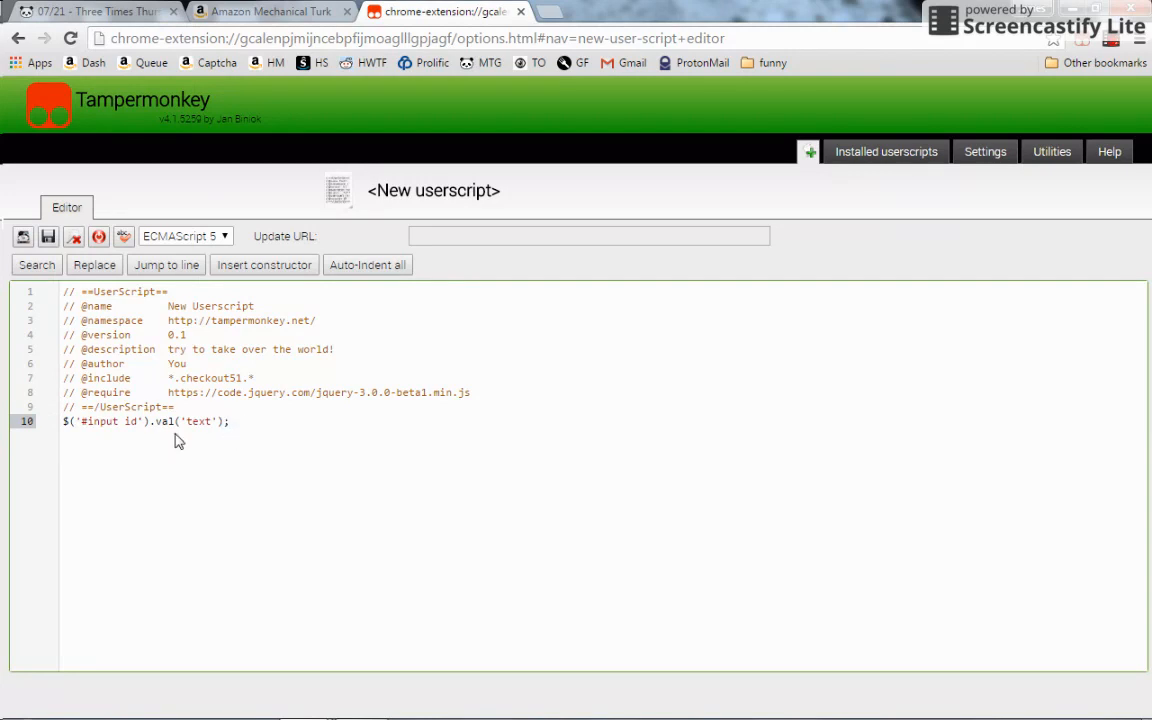
click(118, 420)
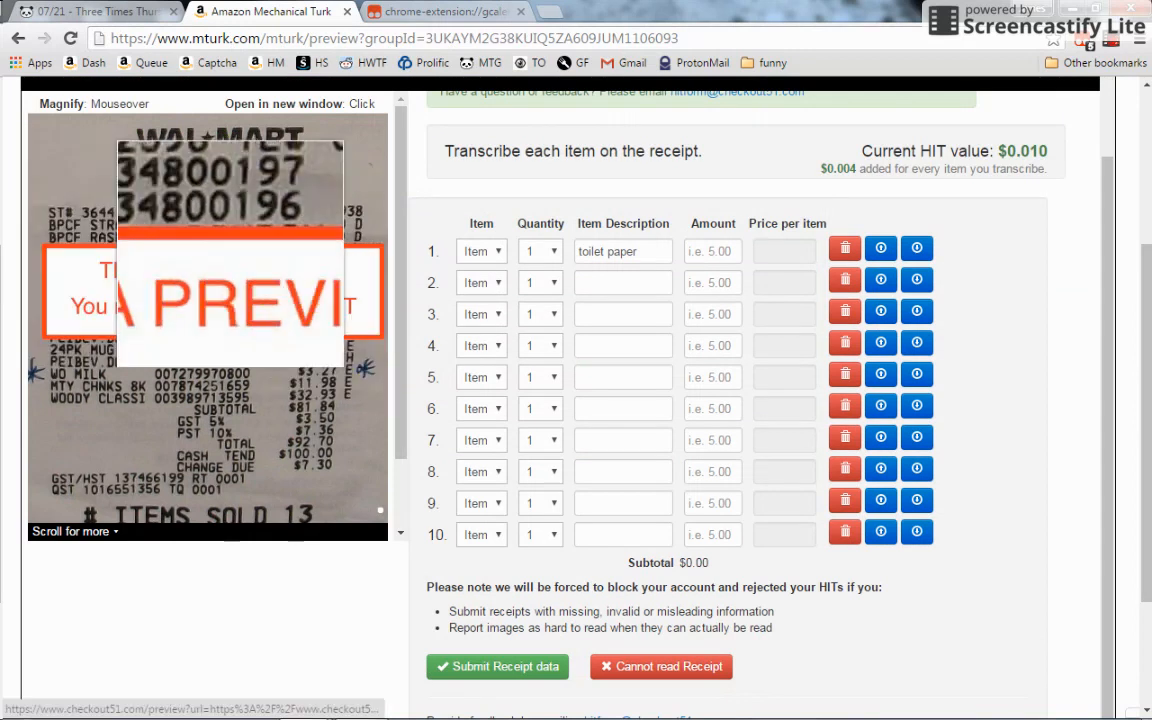
- Clear the first Item Description field and inspect it in the developer tools
triple_click(622, 252)
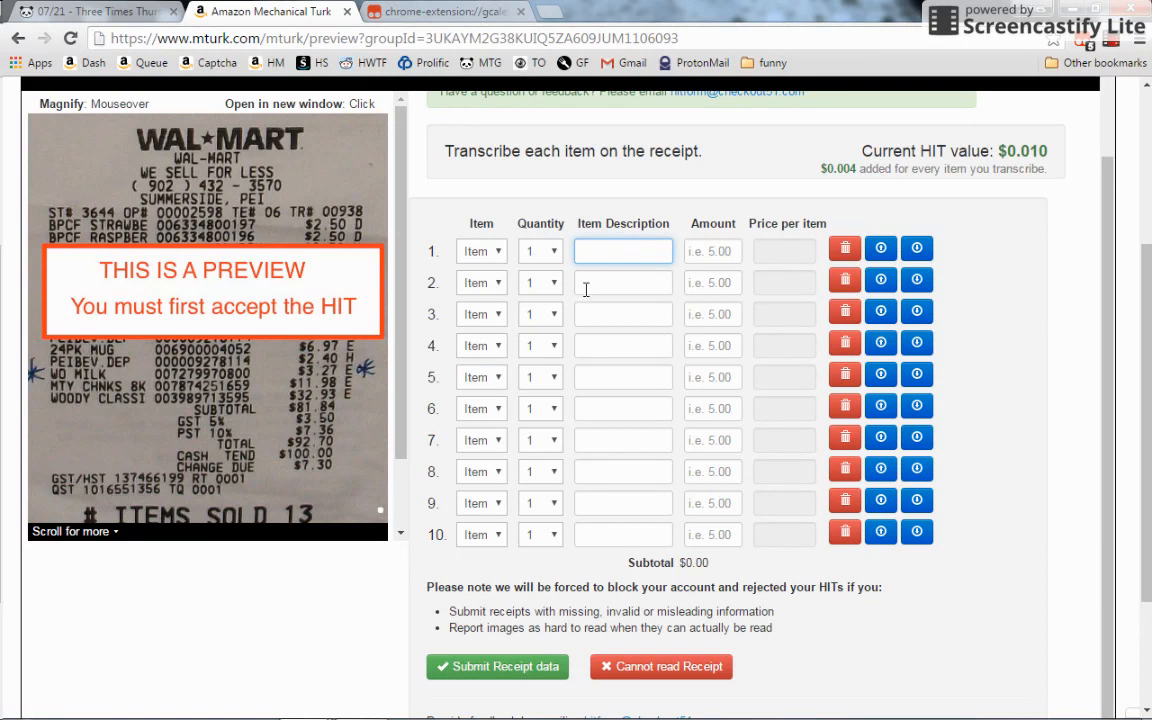
click(624, 282)
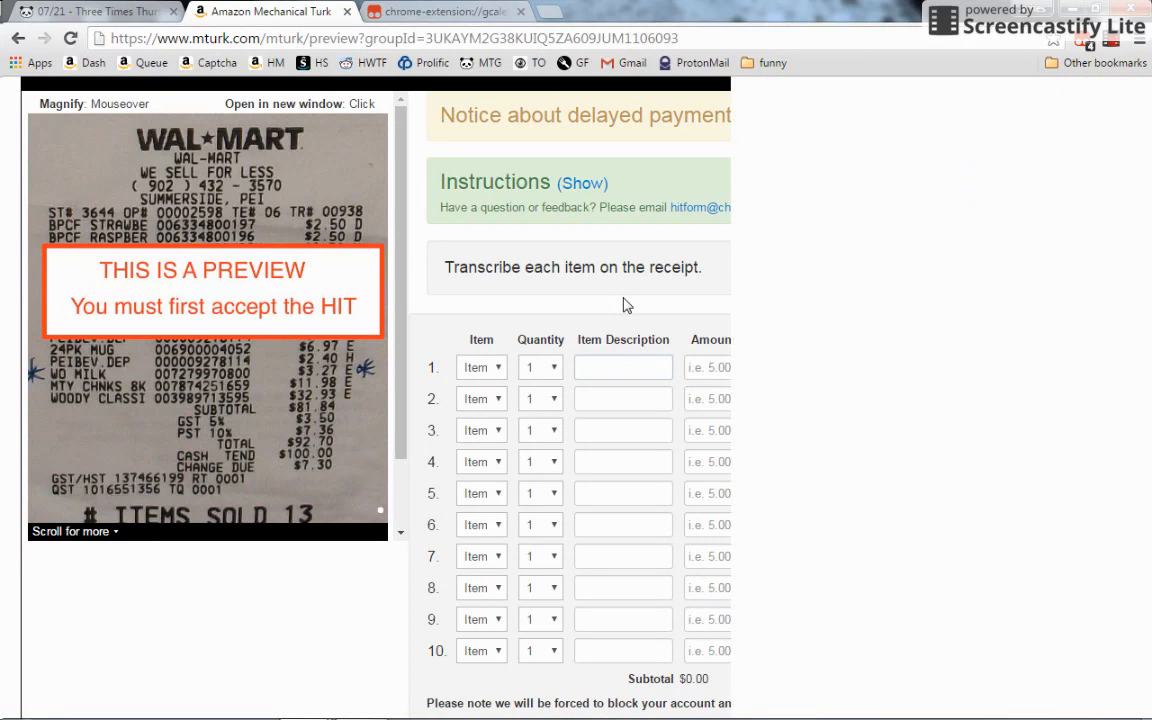
key(F12)
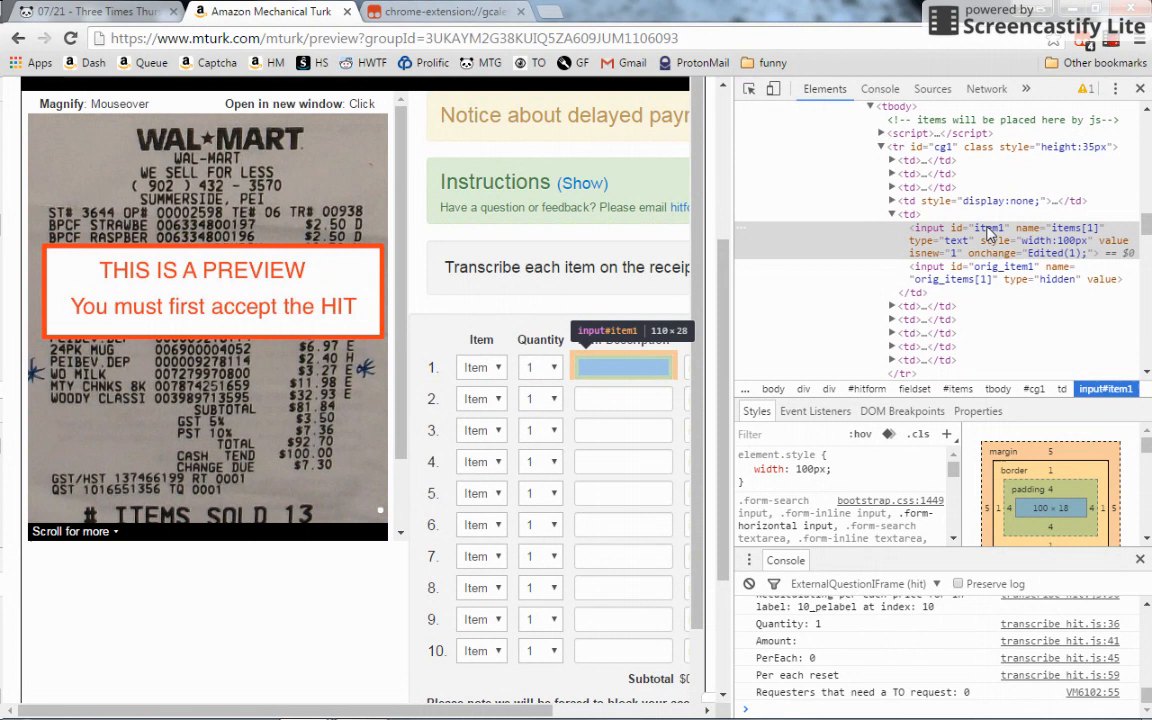
- Copy the field's id value 'item1' and return to the userscript editor
right_click(988, 240)
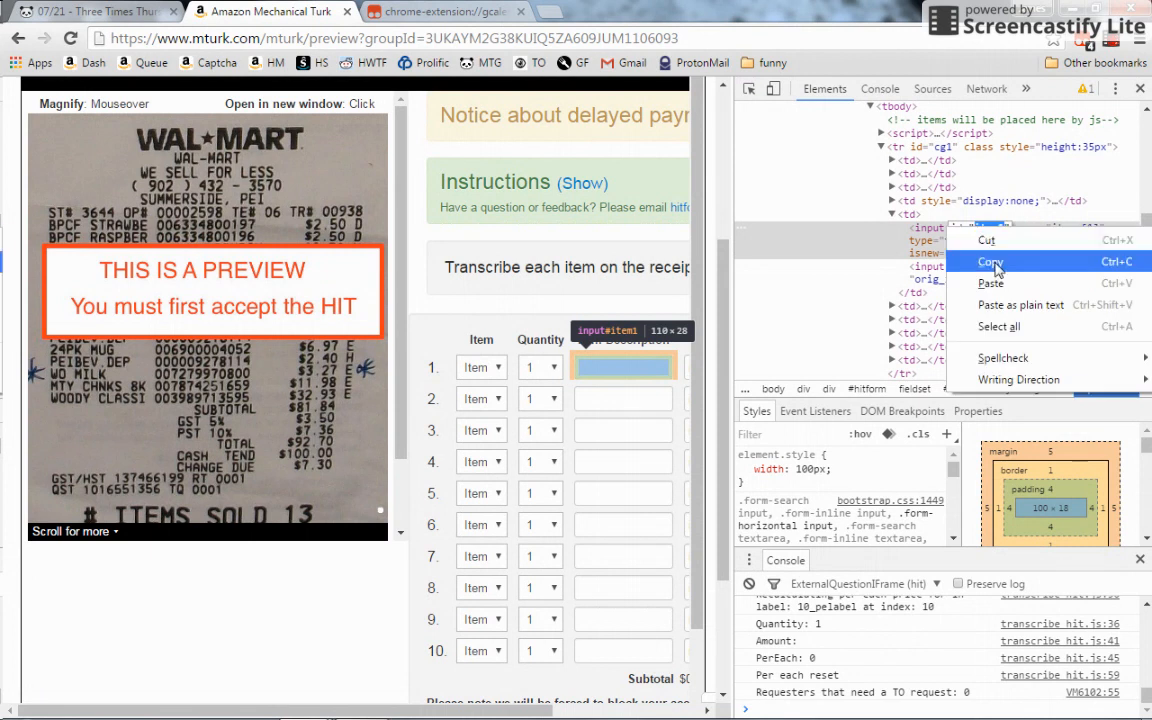
click(988, 260)
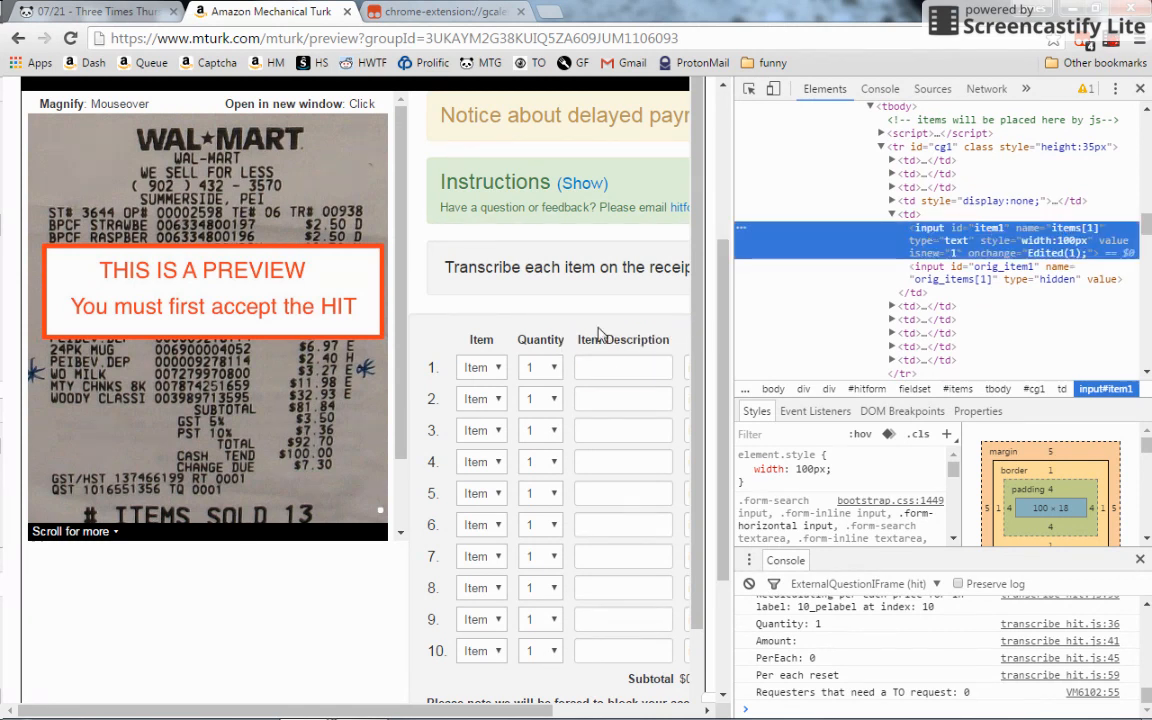
click(444, 12)
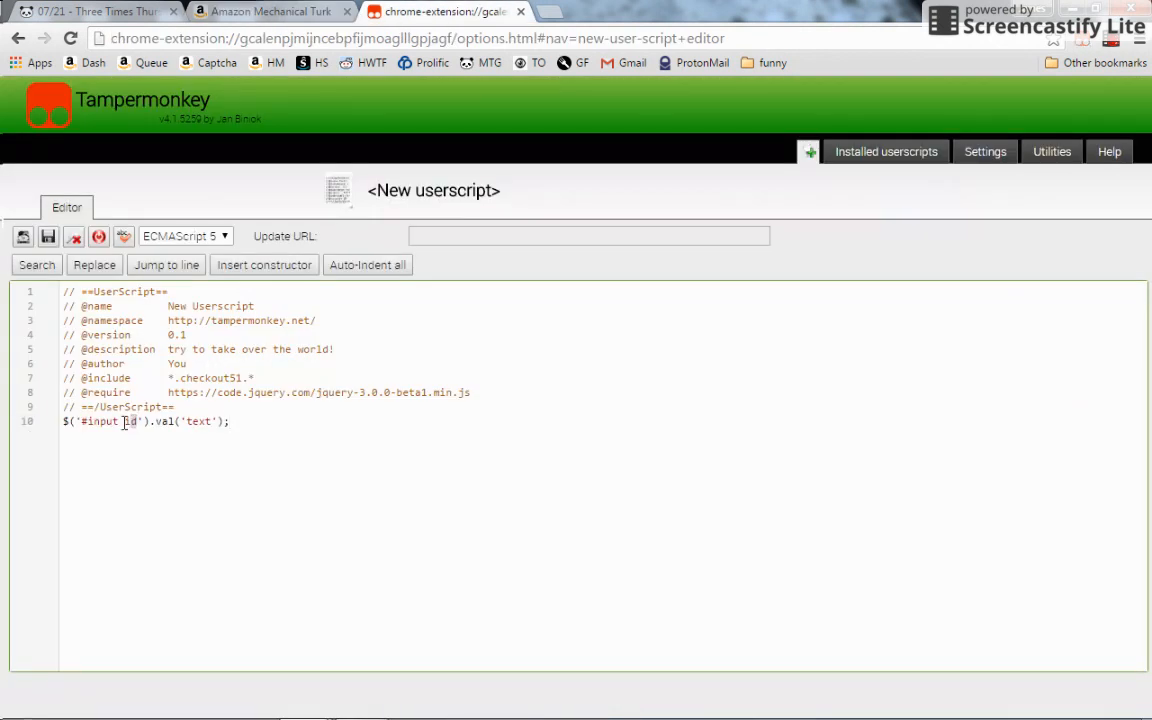
- Change the last line to $('#item1').val('toilet paper') and save the script
double_click(100, 420)
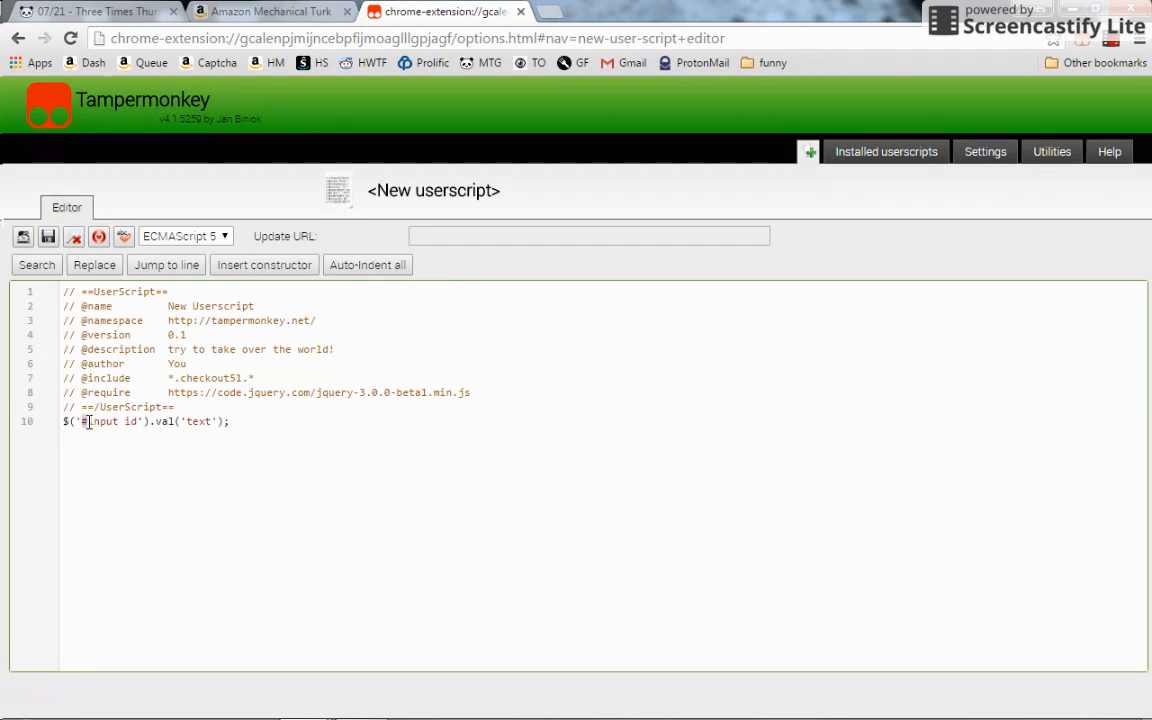
double_click(130, 420)
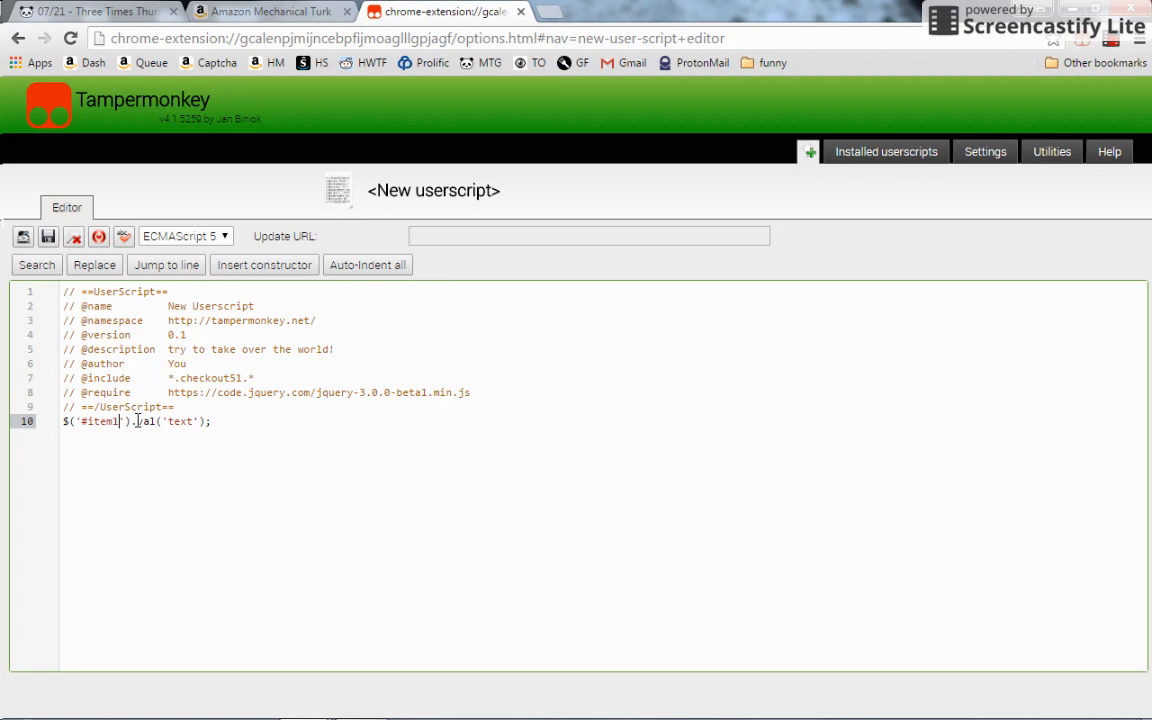
double_click(148, 420)
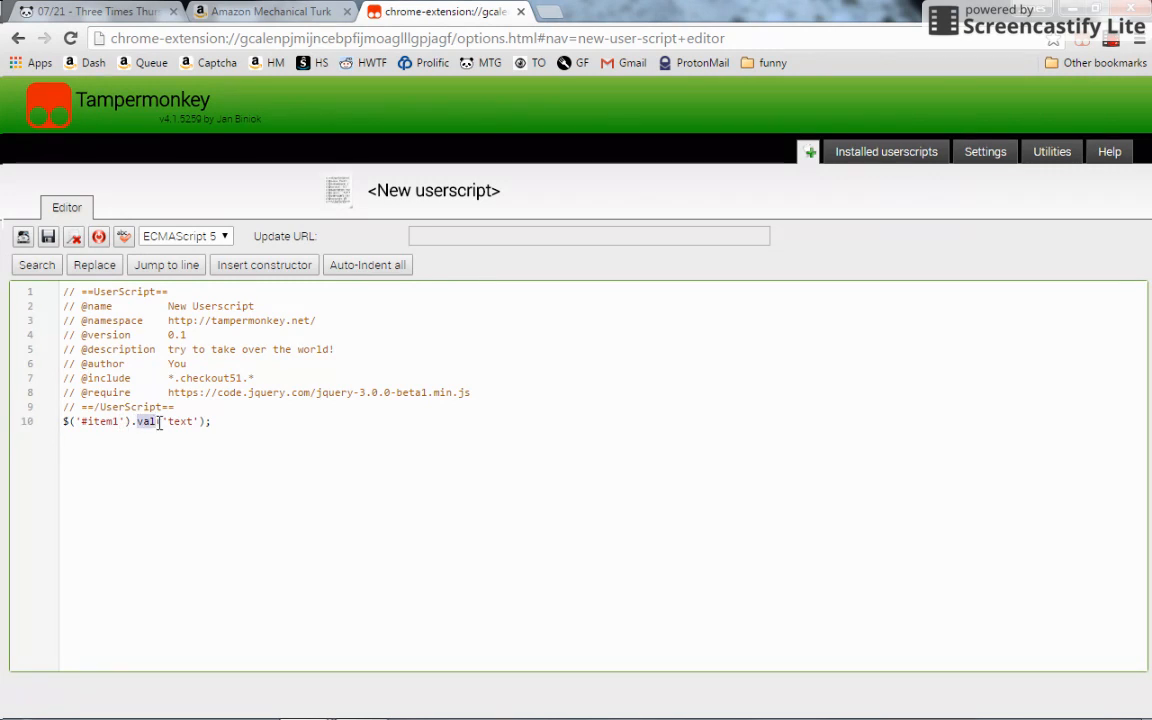
text(oilet paper)
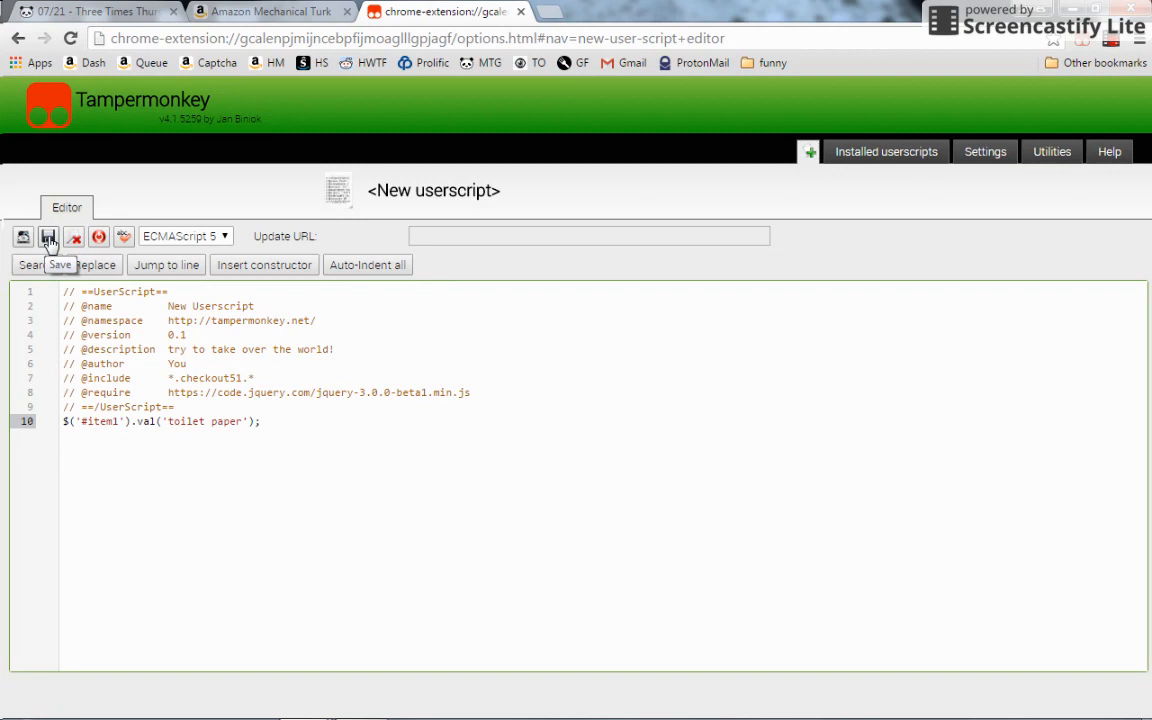
click(48, 236)
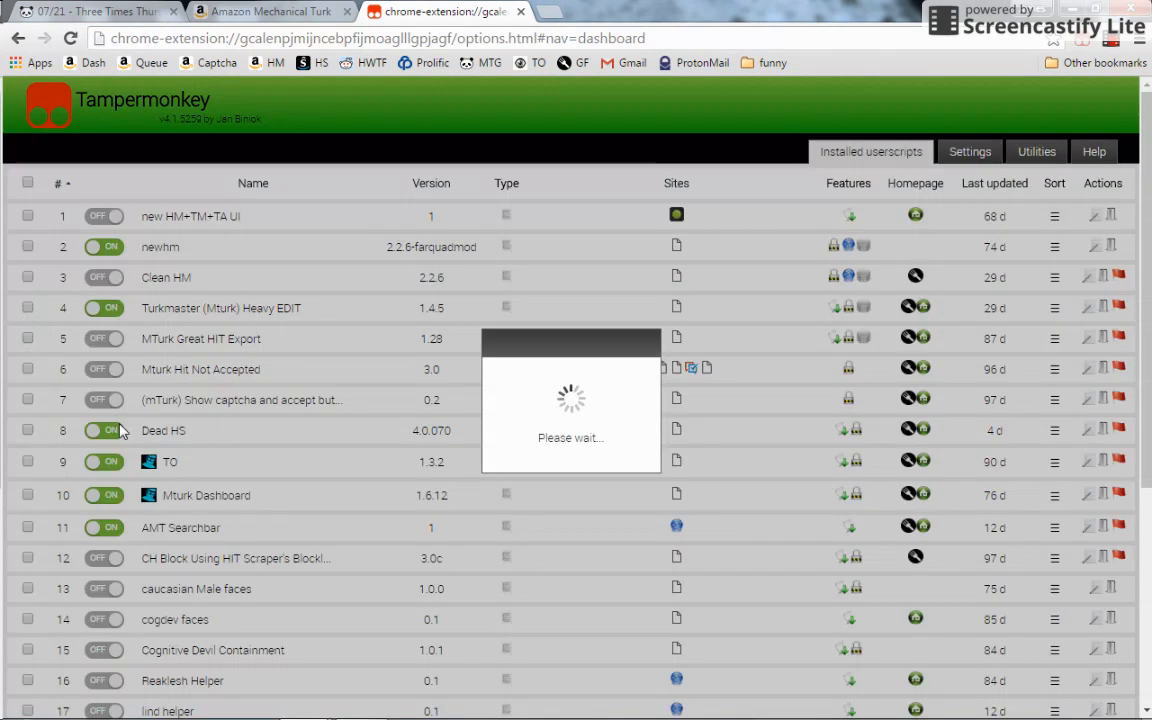
scroll(down, 3)
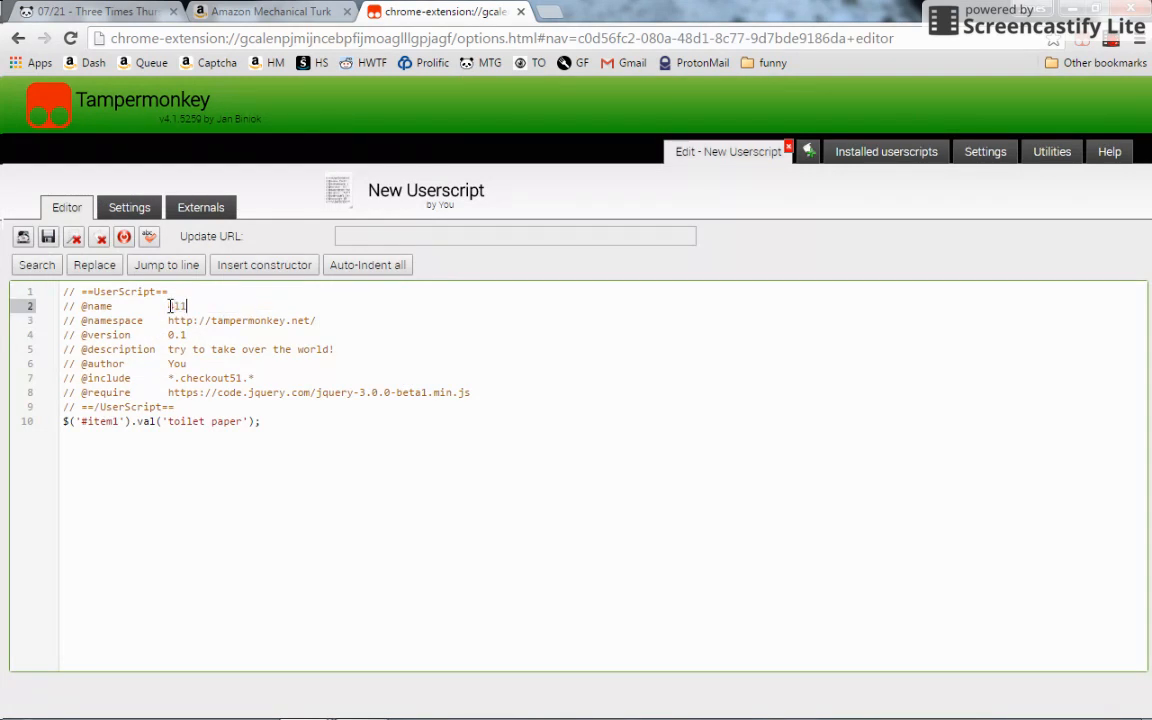
text(something)
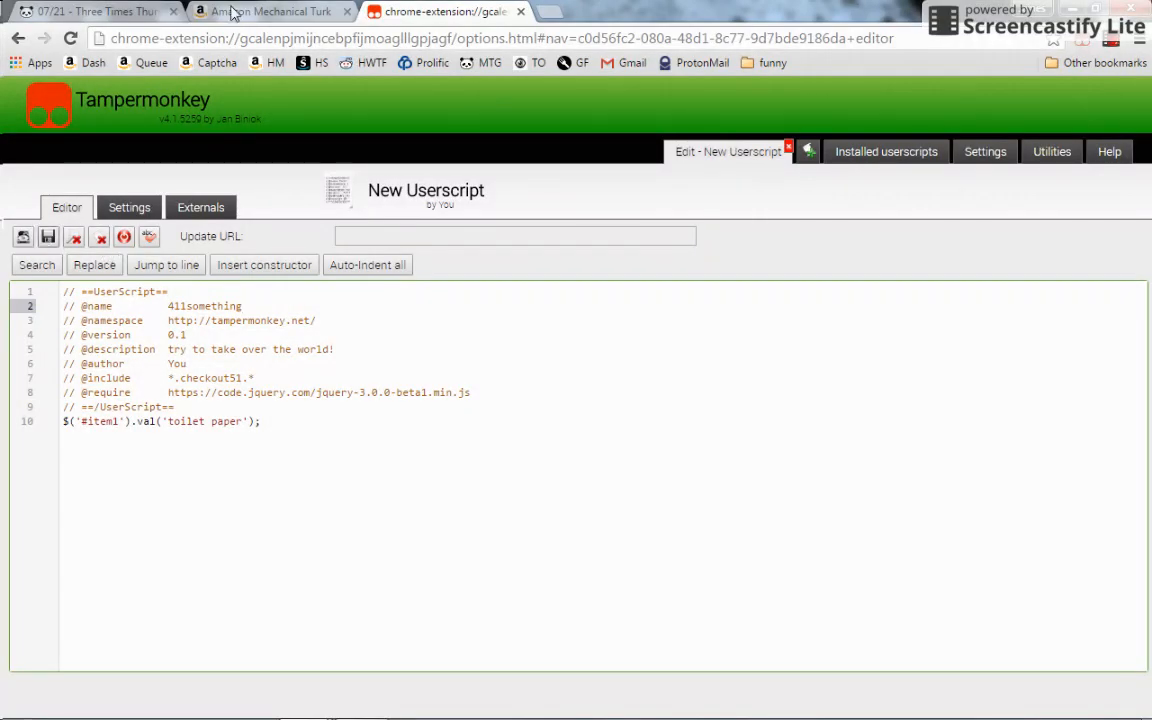
click(48, 236)
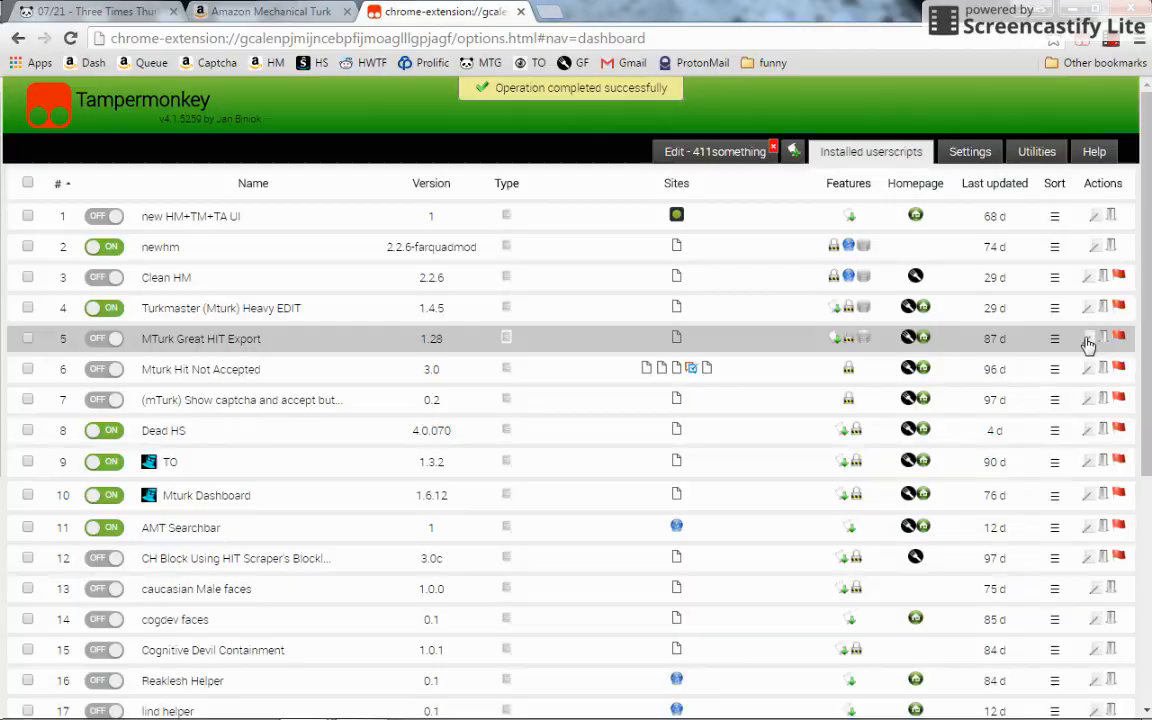
- Reopen 411something, change the selector to '#item2', save, and switch to the MTurk HIT
scroll(down, 3)
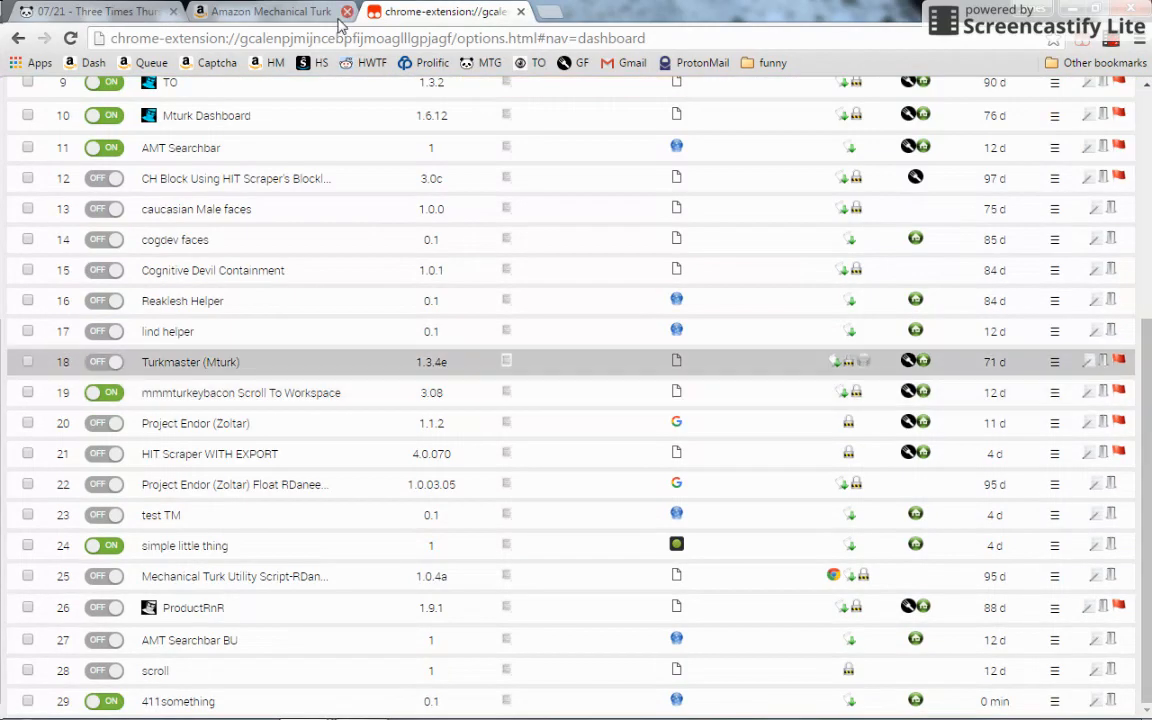
click(264, 12)
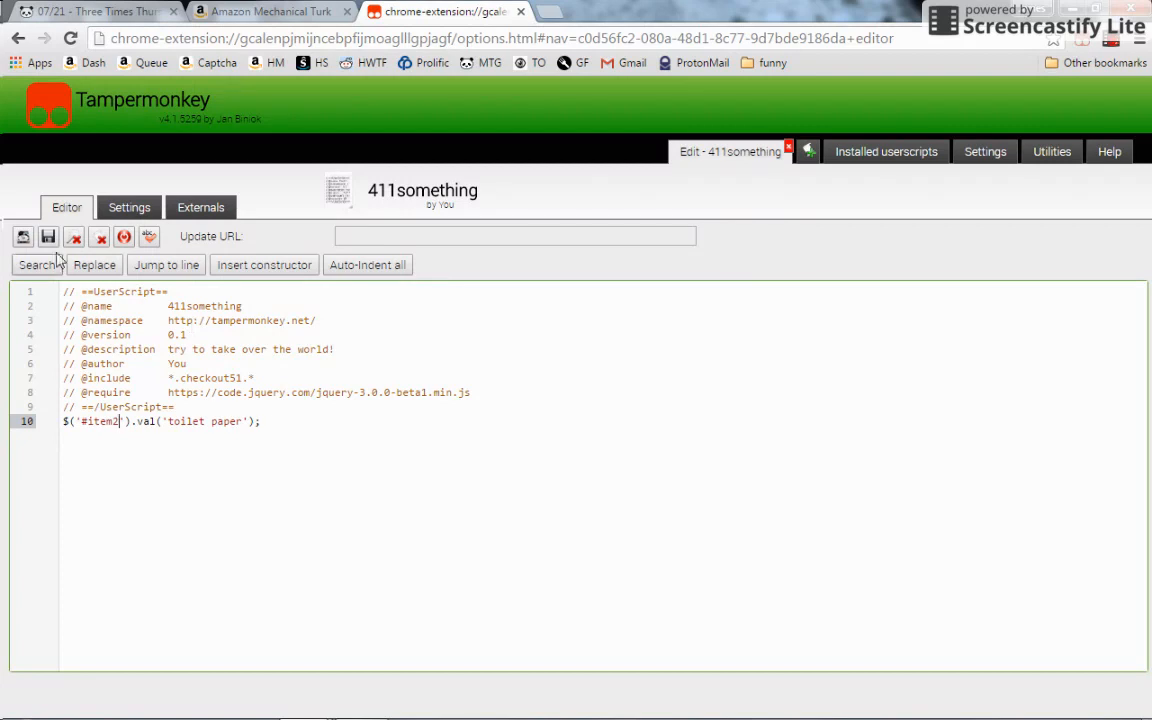
click(48, 236)
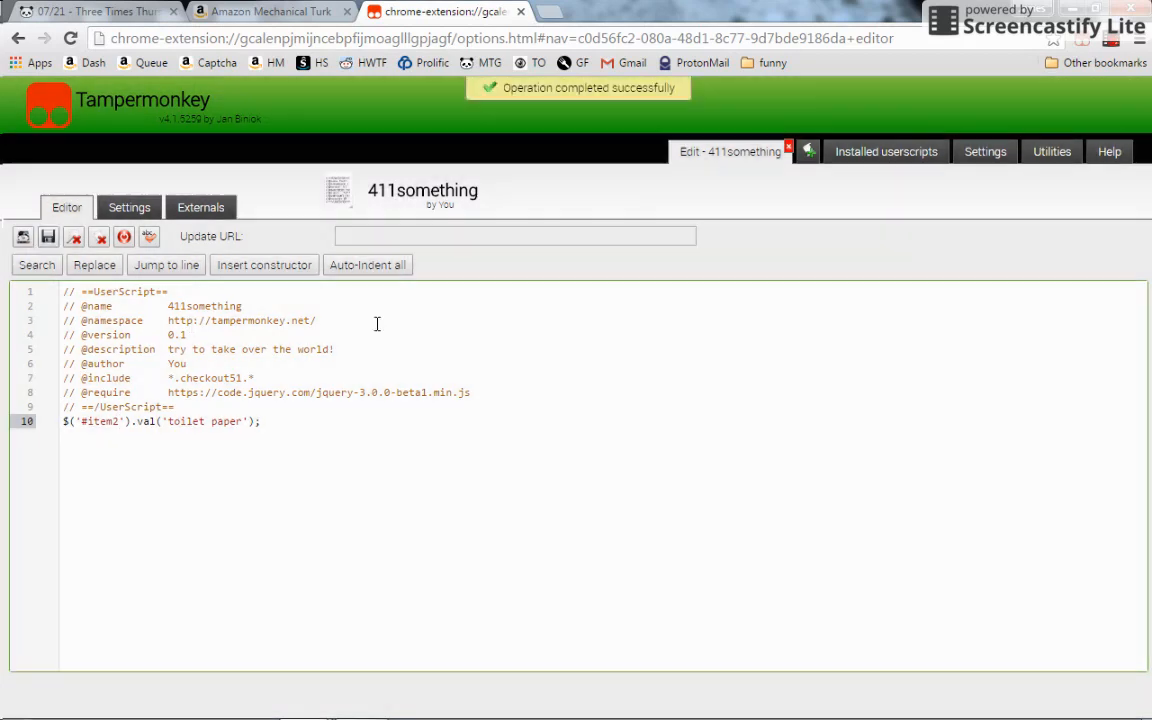
click(270, 12)
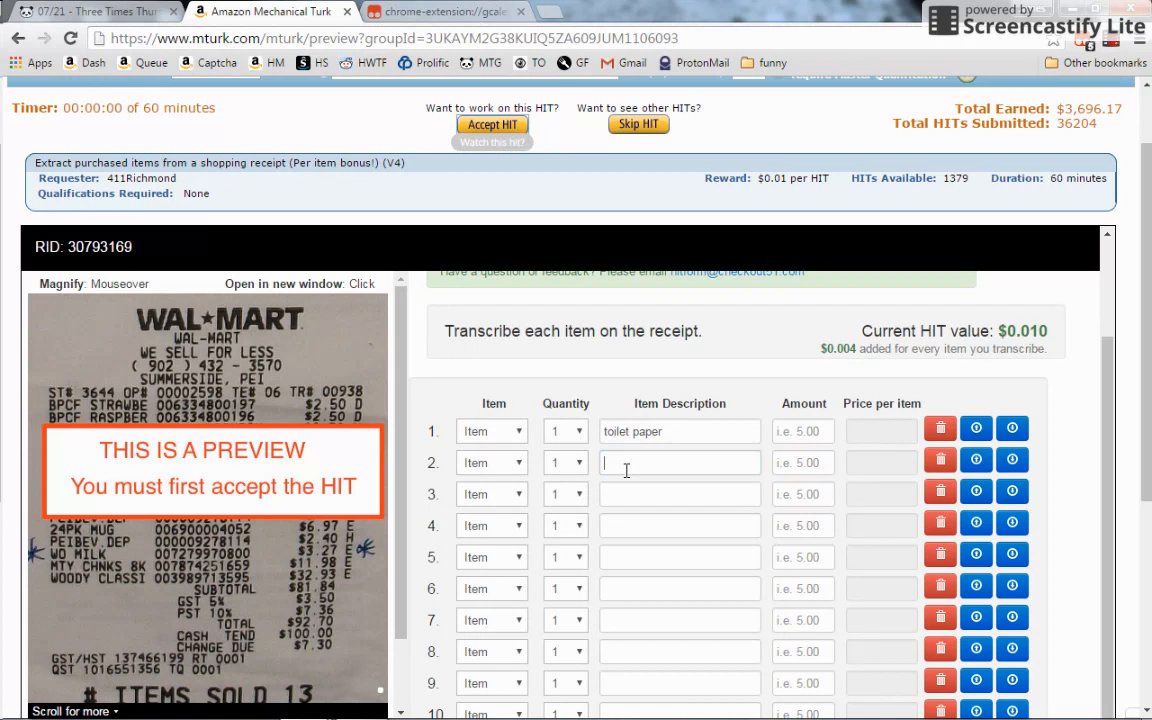
- Confirm the second Item Description's id is item2 and check that a reloaded HIT autofills 'toilet paper'
click(680, 462)
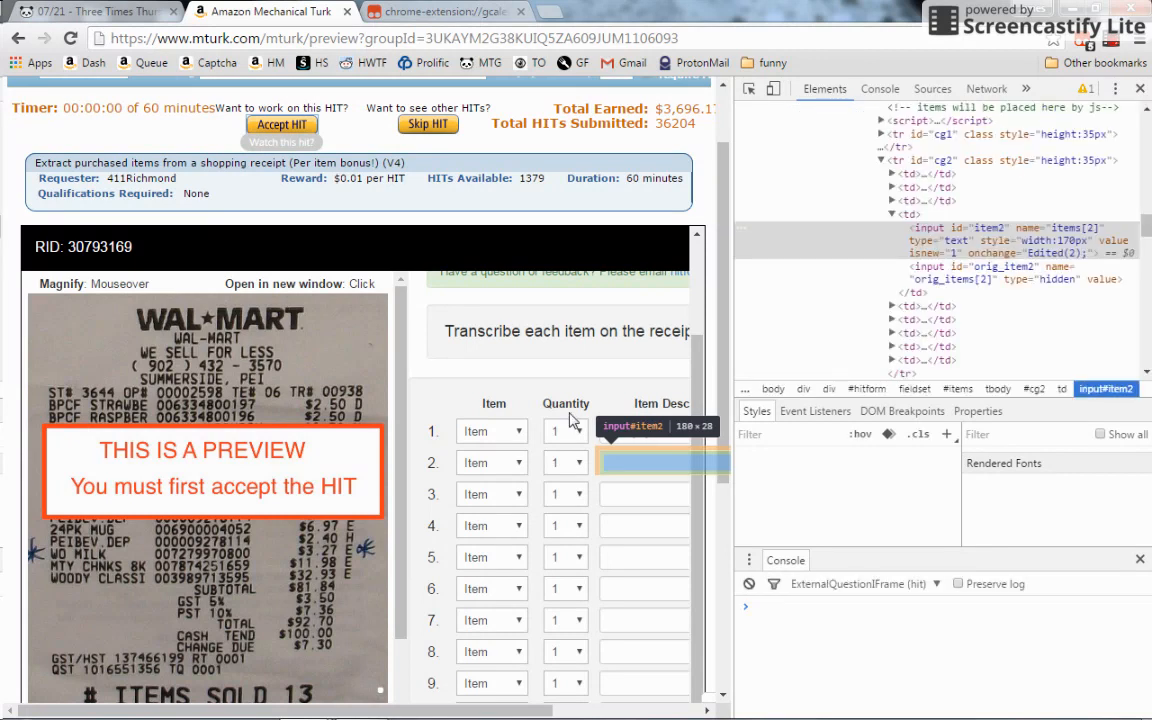
text(toilet paper)
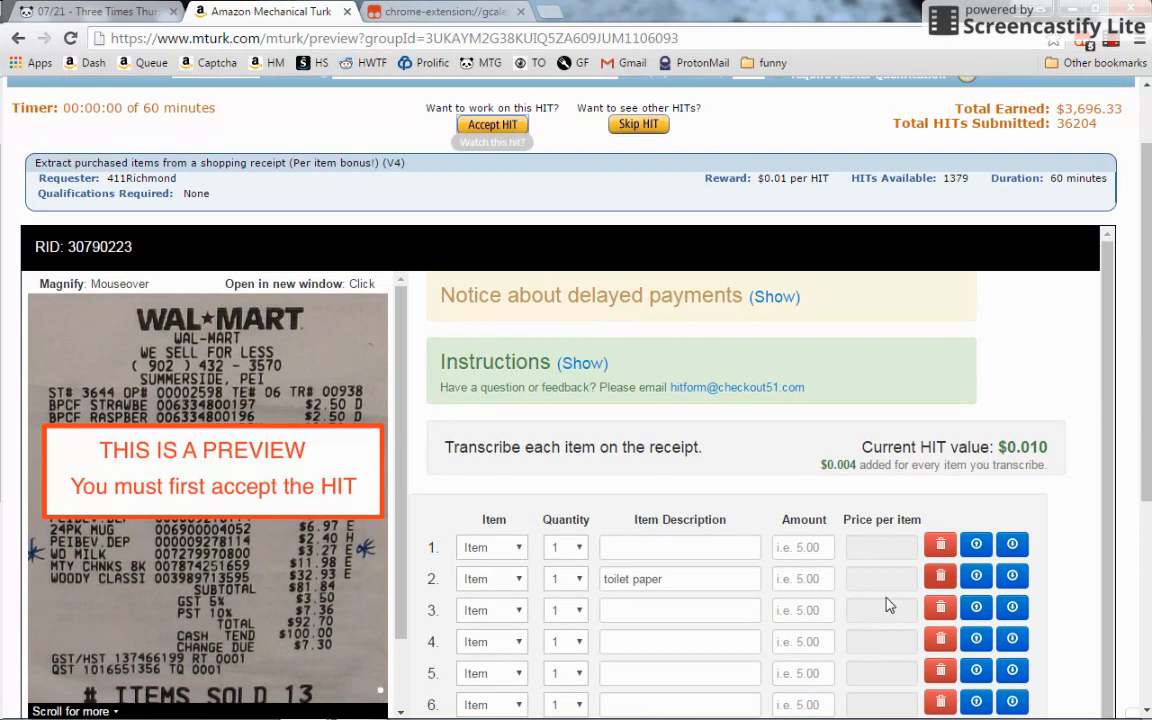
scroll(down, 3)
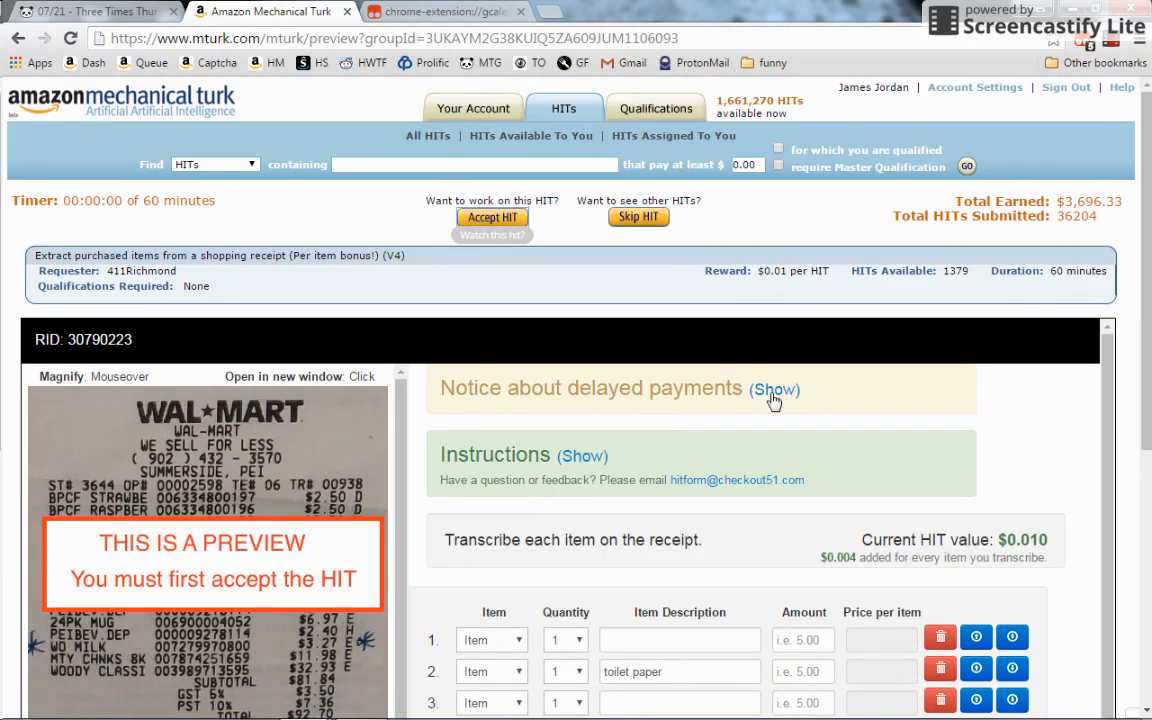
mouse_move(420, 280)
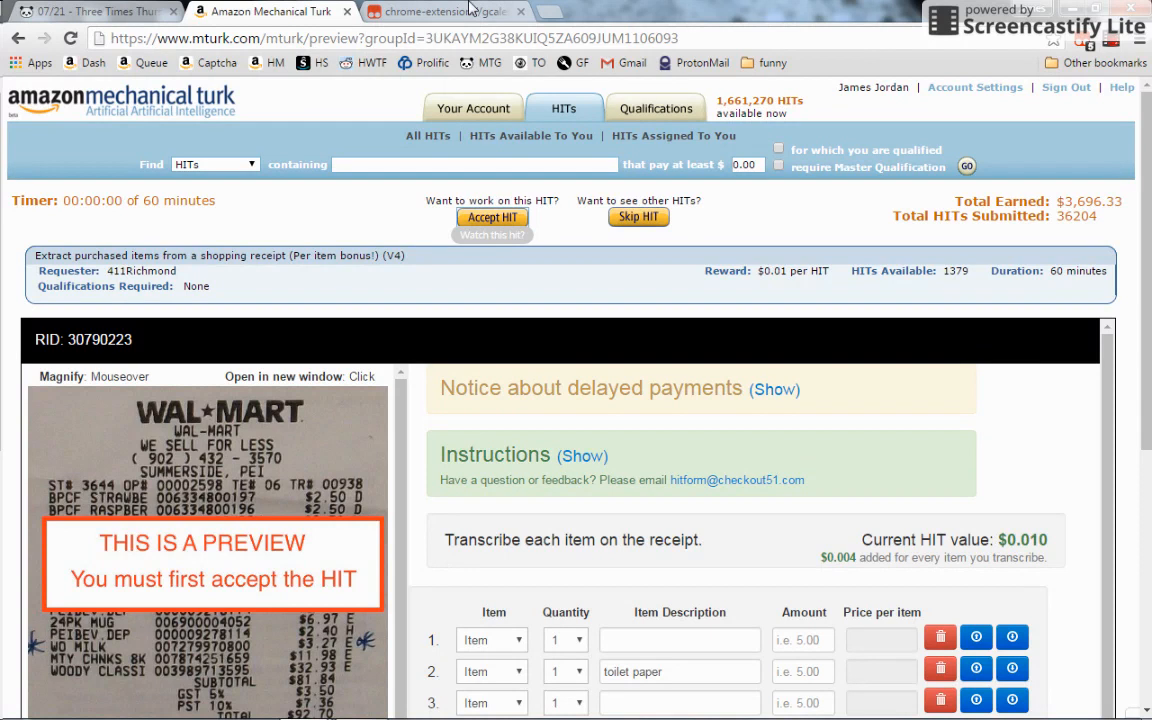
- Return to the 411something script editor, still filling #item2 with 'toilet paper'
click(440, 12)
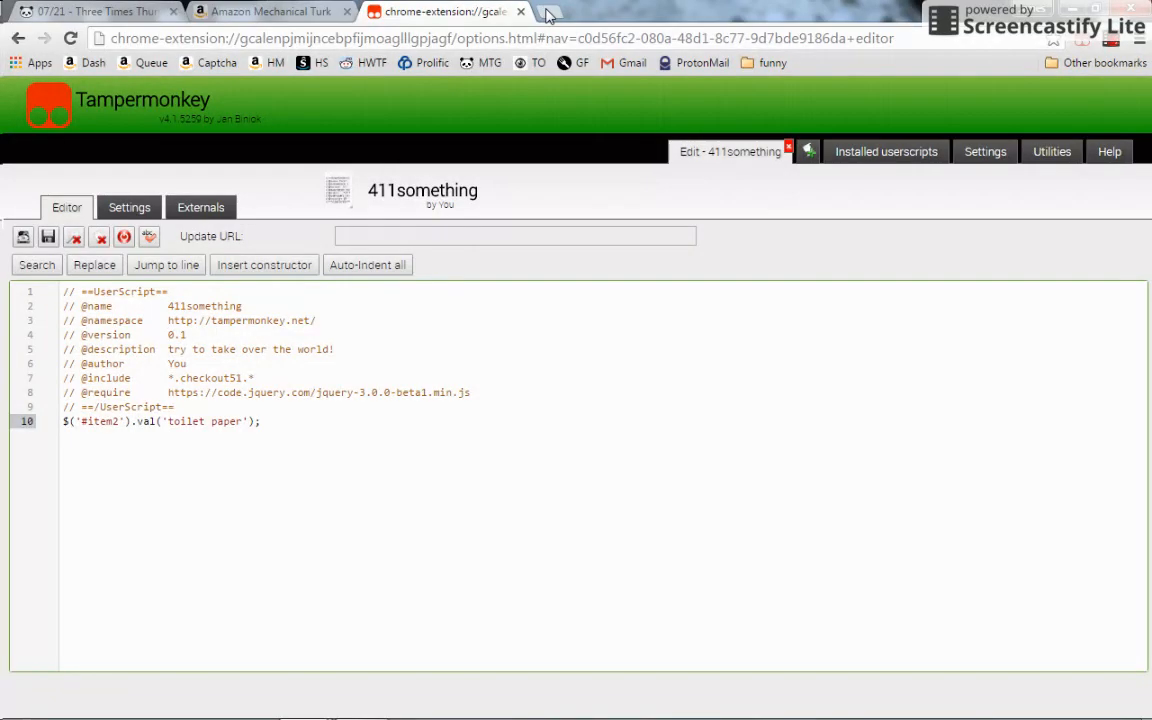
mouse_move(548, 12)
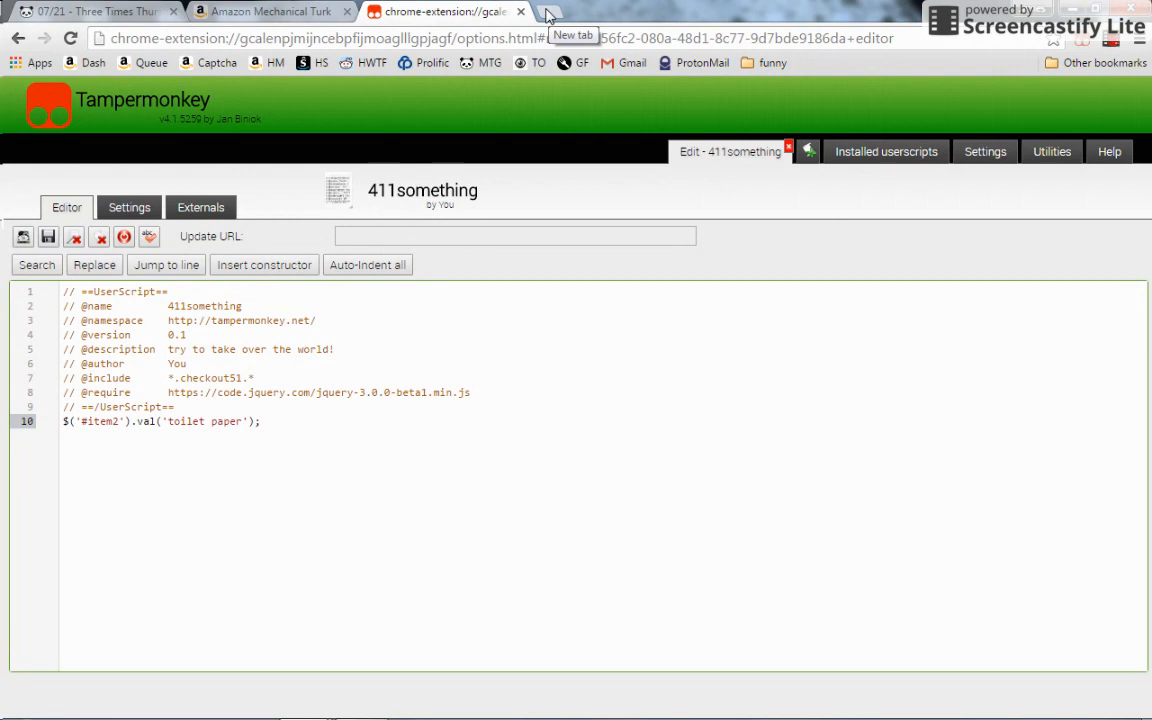